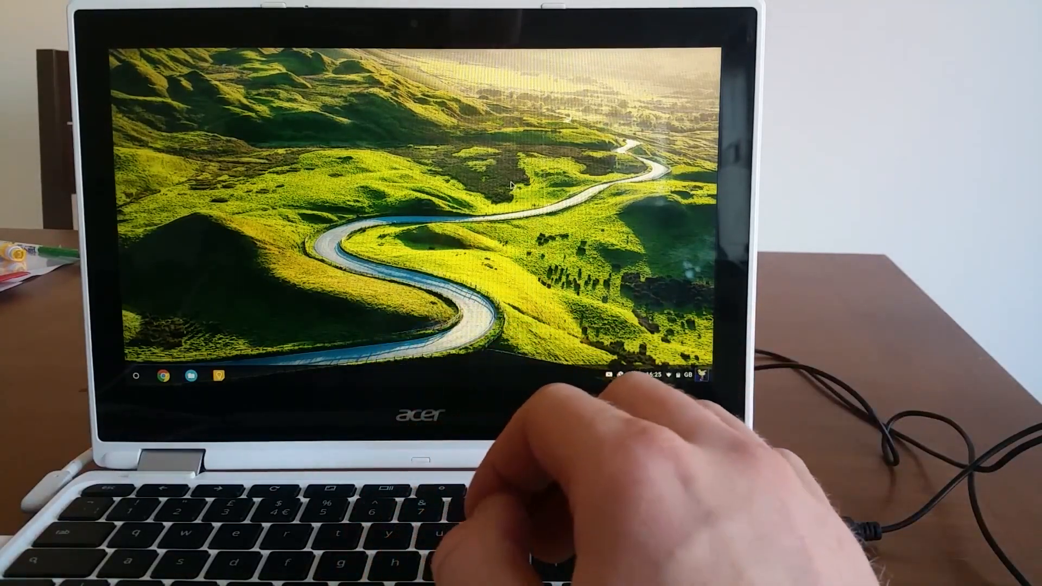
Search the launcher for 'play store' and launch the Google Play Store
left_click(136, 374)
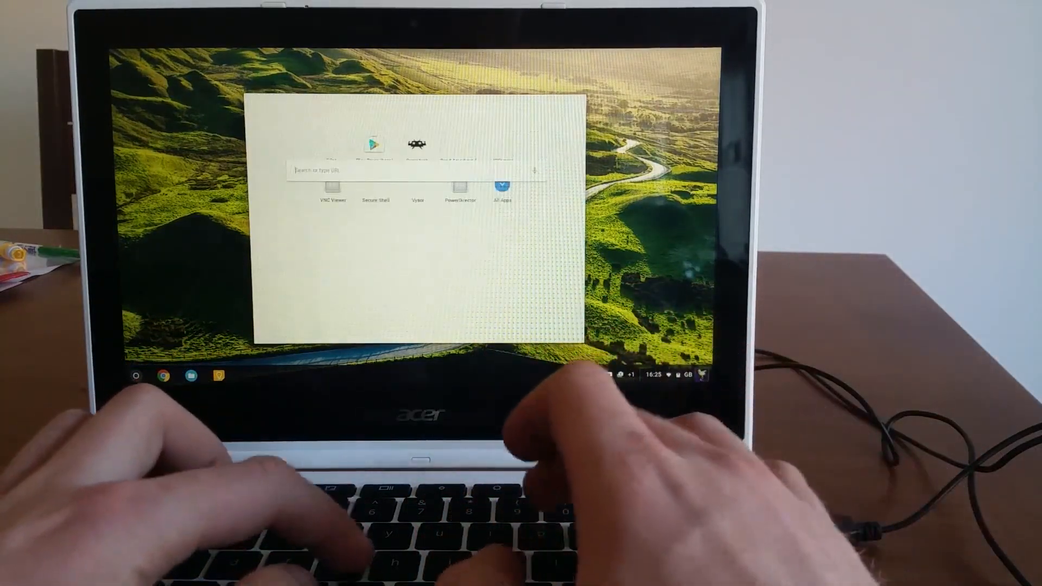
type("google play")
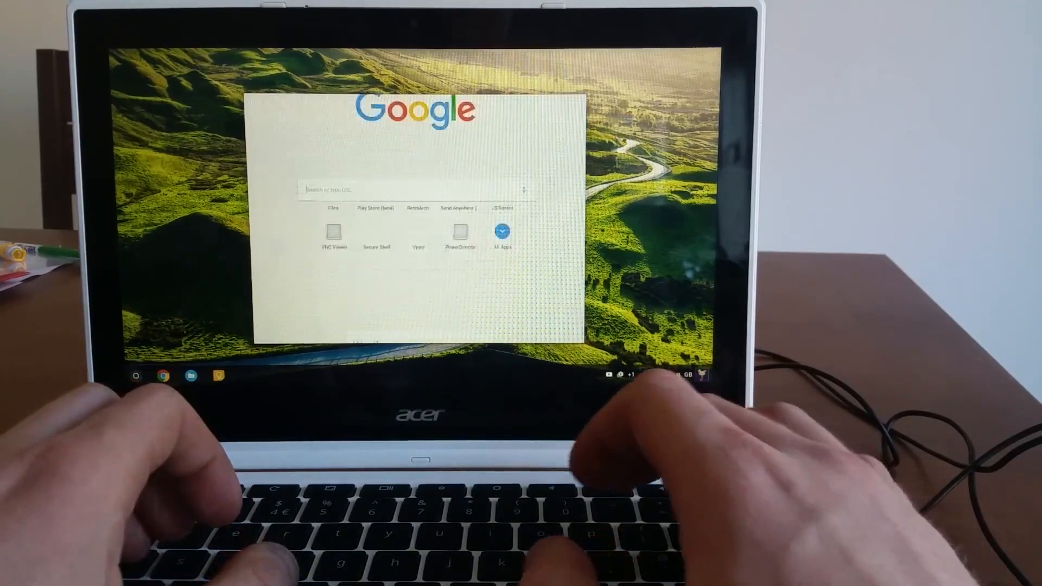
type("play store")
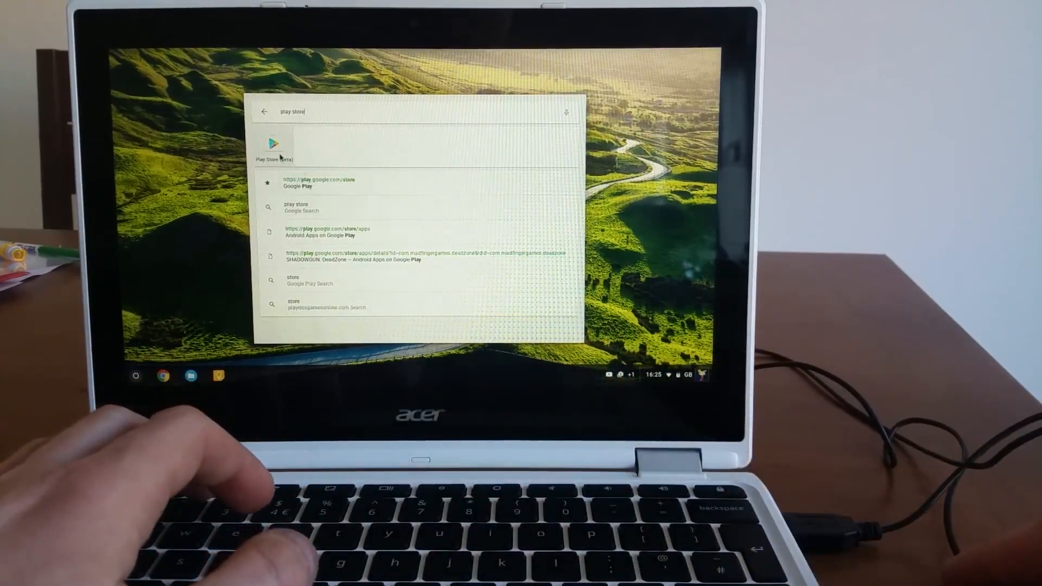
left_click(272, 148)
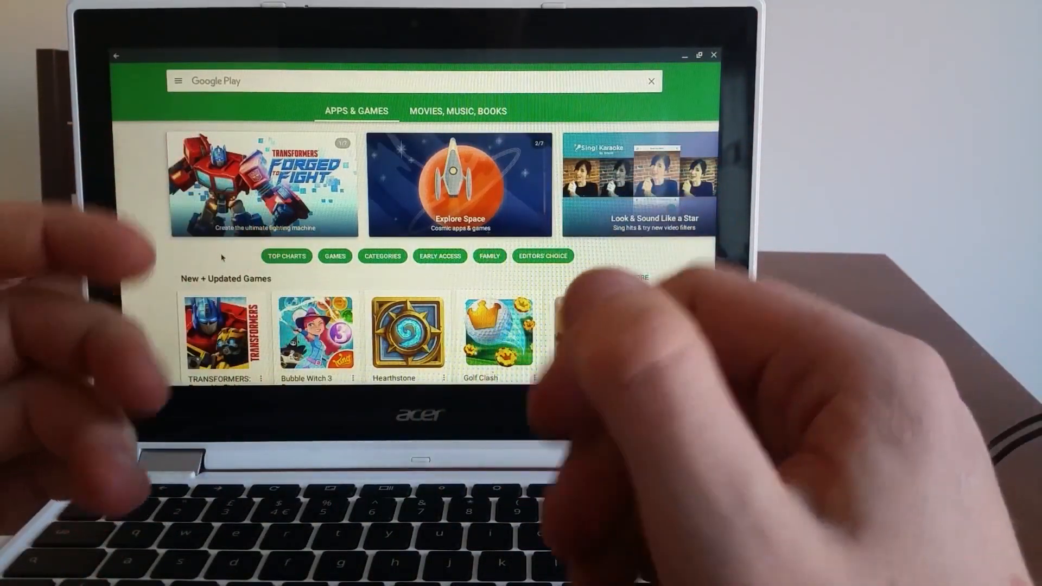
Search the Play Store for 'retroa' and open the RetroArch app page
left_click(412, 80)
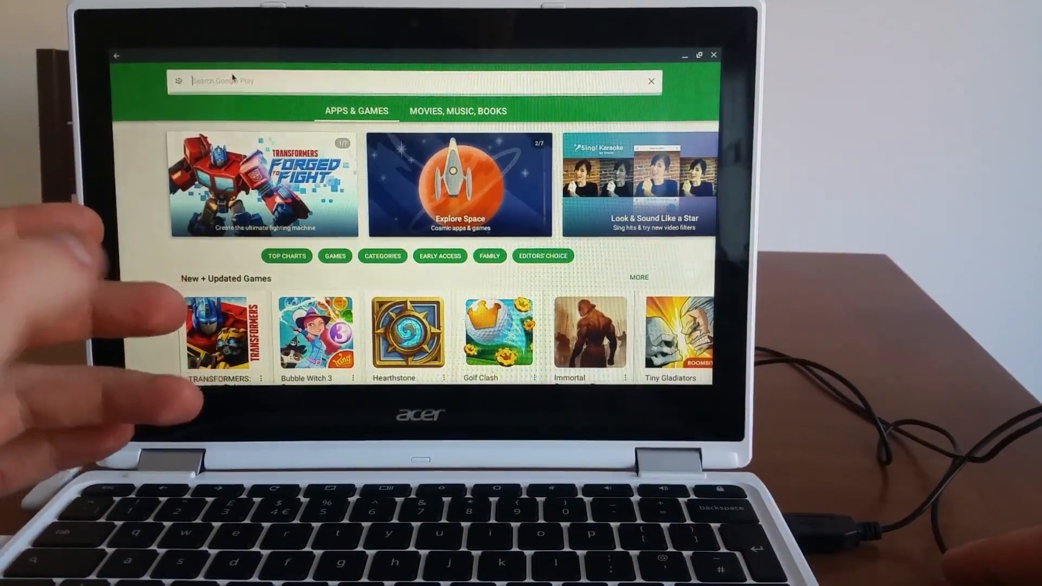
type("es file")
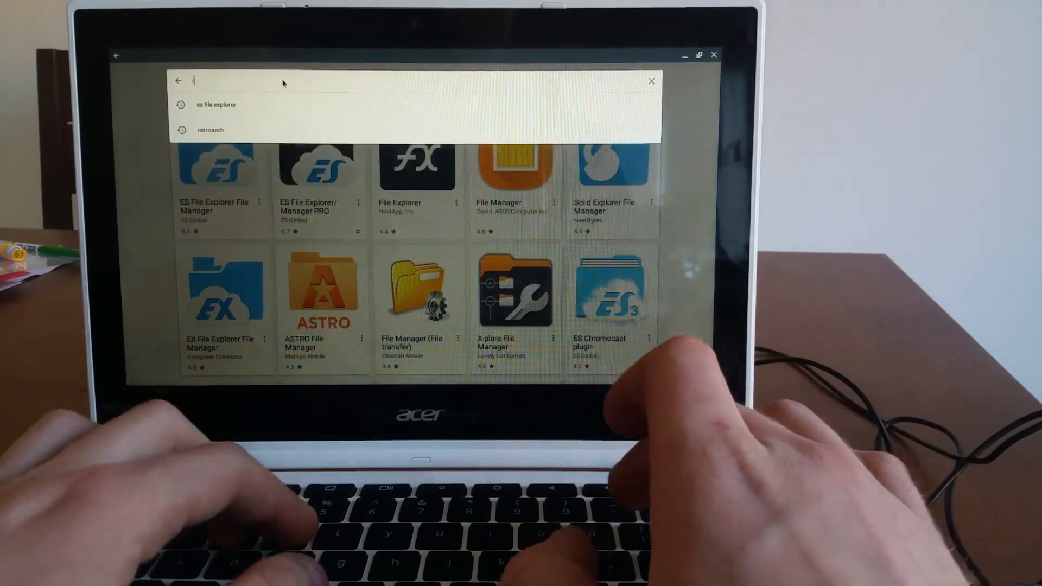
type("retroarch")
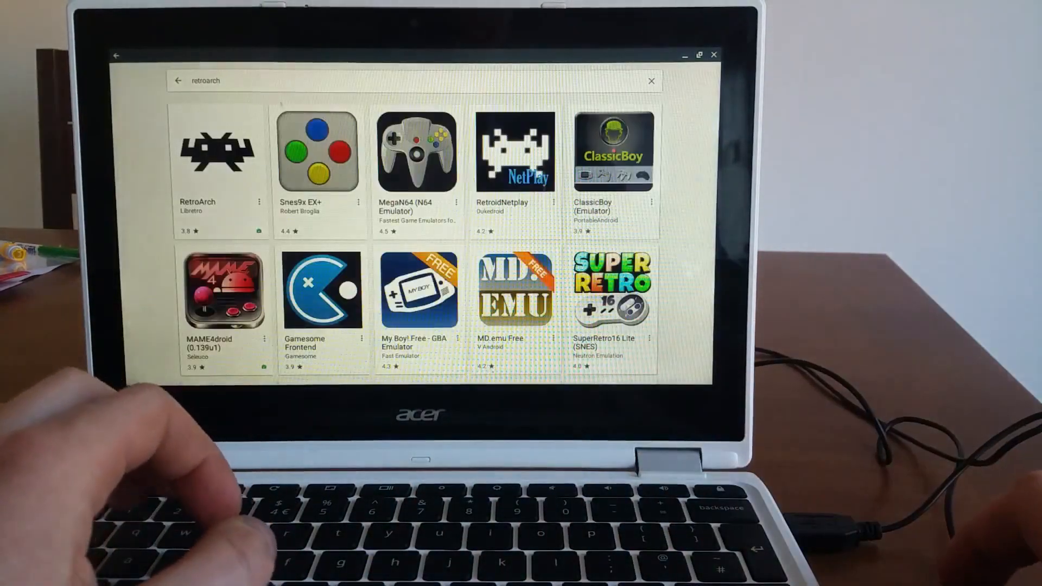
left_click(216, 153)
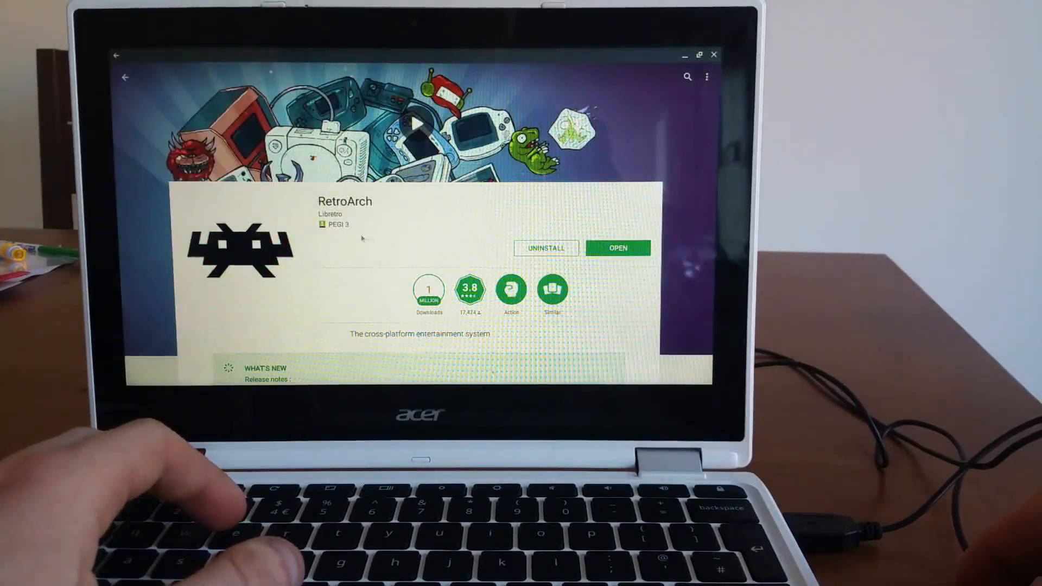
mouse_move(515, 231)
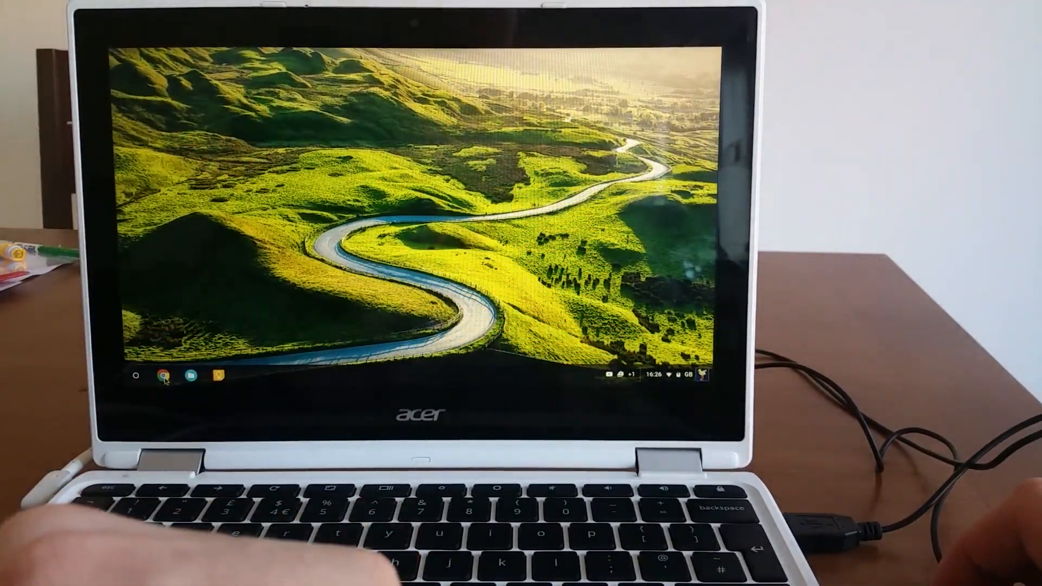
left_click(165, 376)
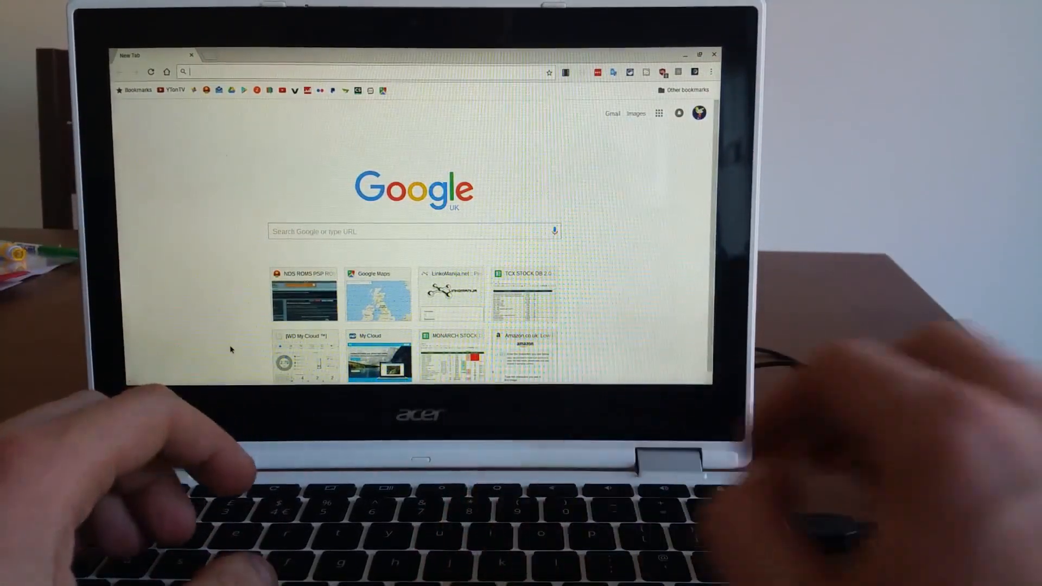
type("mario roms")
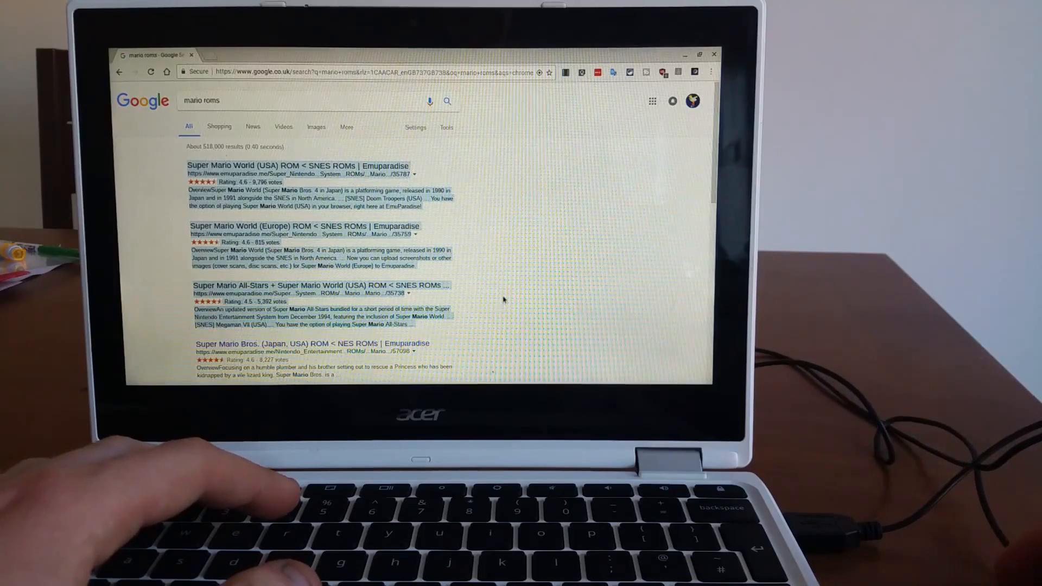
mouse_move(298, 166)
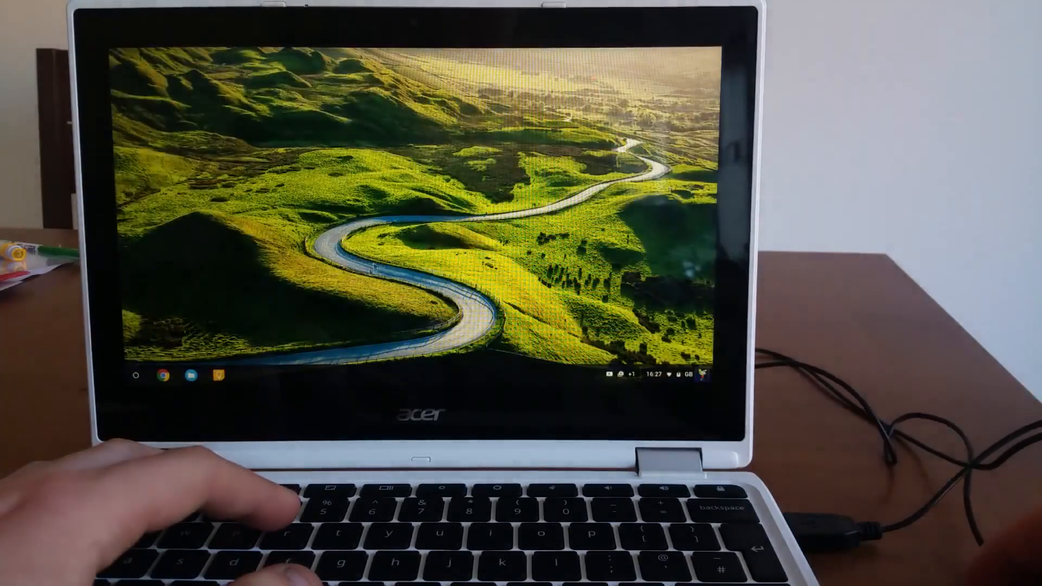
In Files, view Downloads and select Power Blade (Europe).zip
left_click(218, 375)
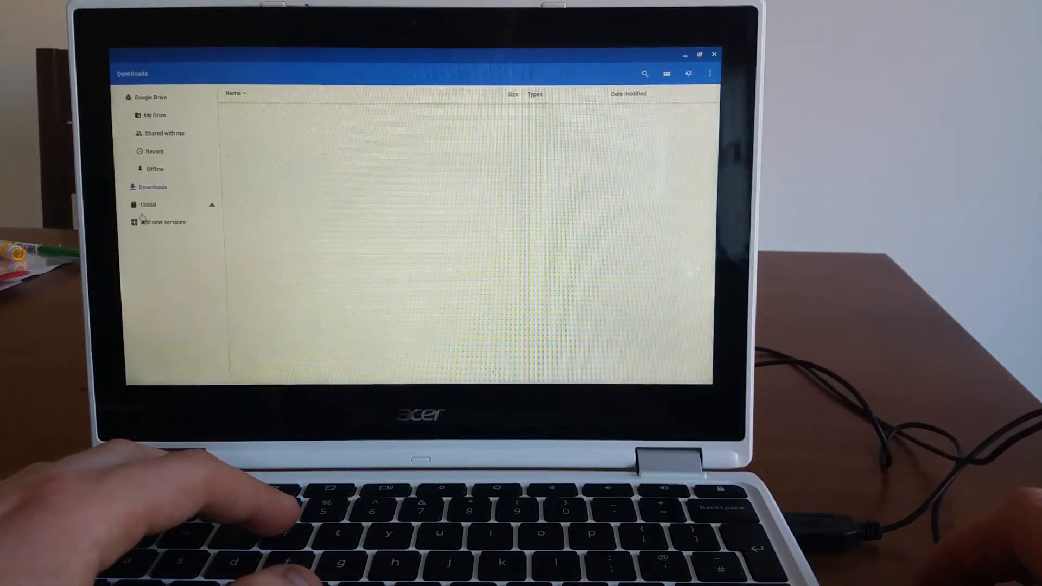
left_click(269, 111)
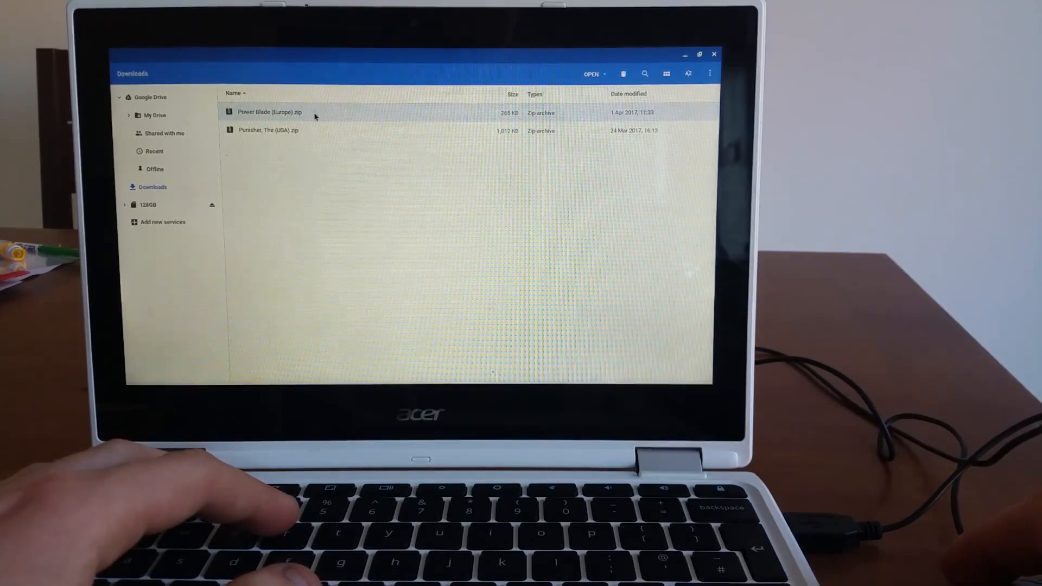
left_click(268, 130)
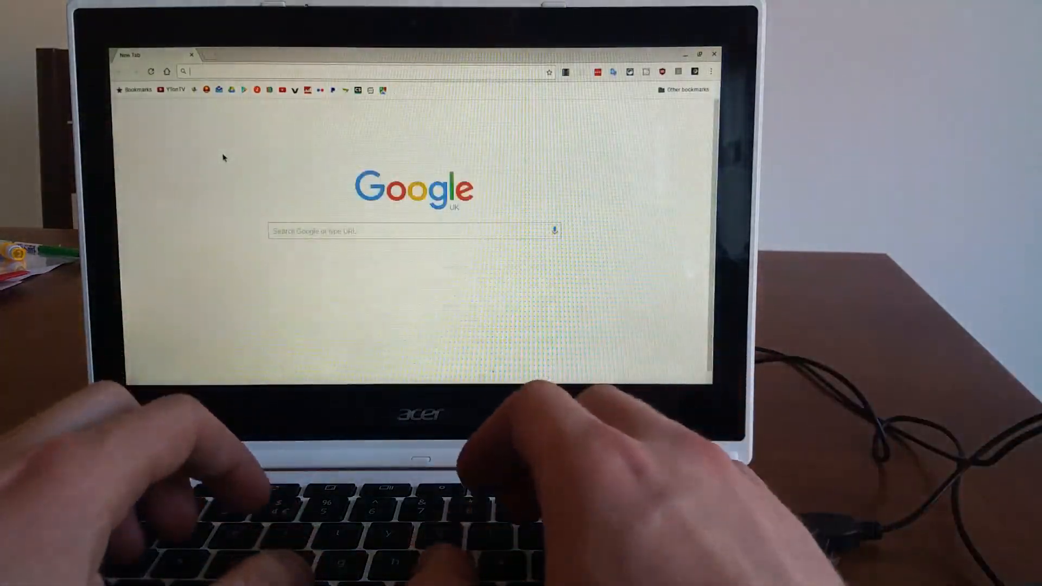
Search for retropie.org.uk and open the RetroPie-Setup wiki home page
type("recalbox.com")
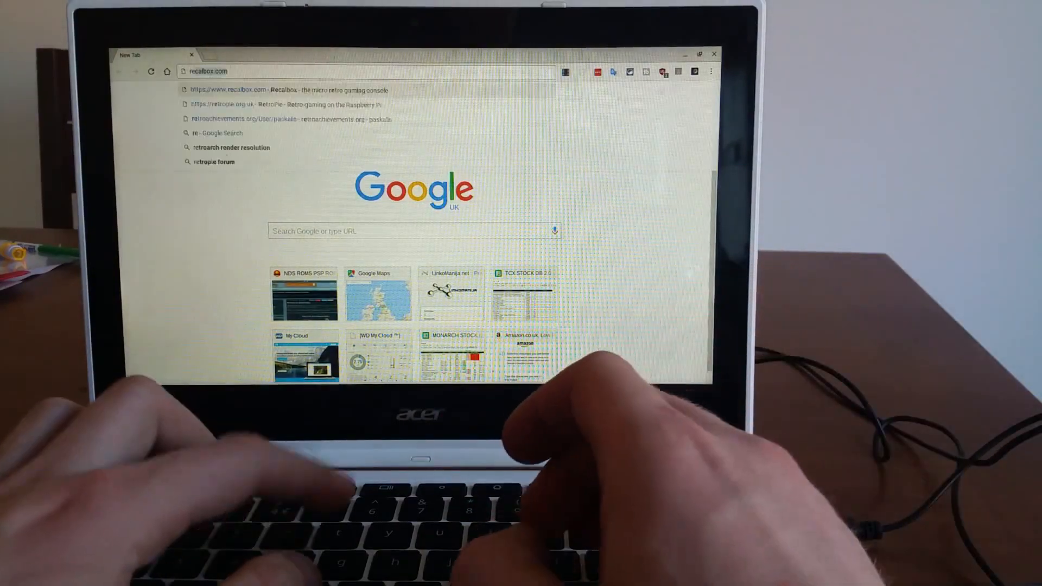
type("retropie.org.uk")
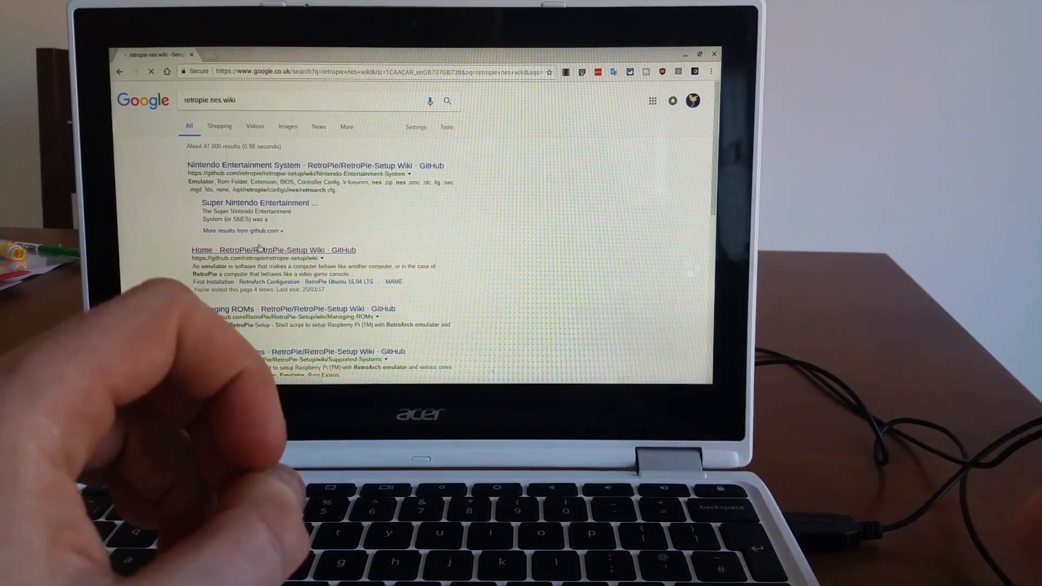
left_click(258, 250)
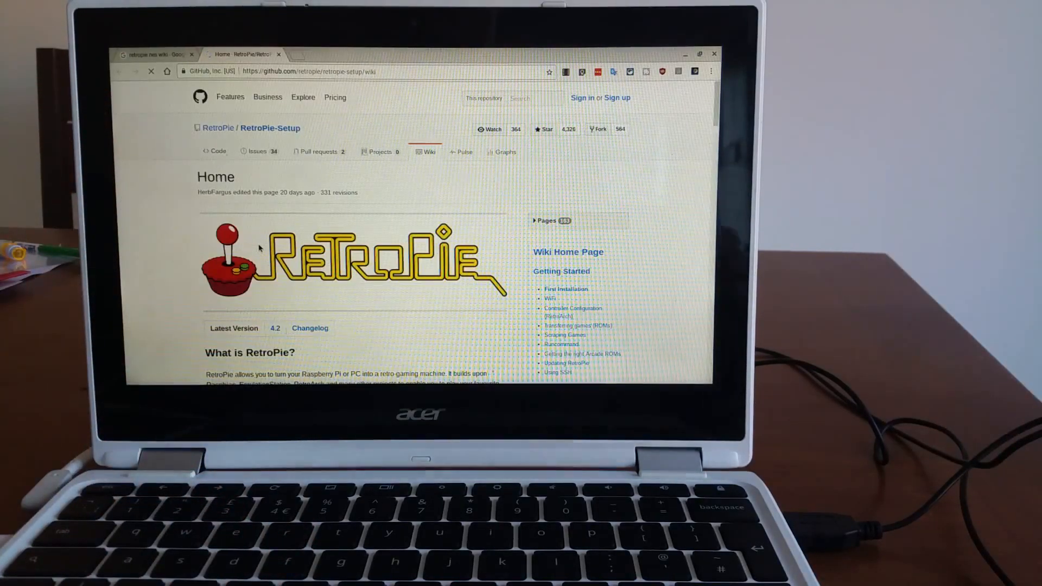
scroll("down", 3)
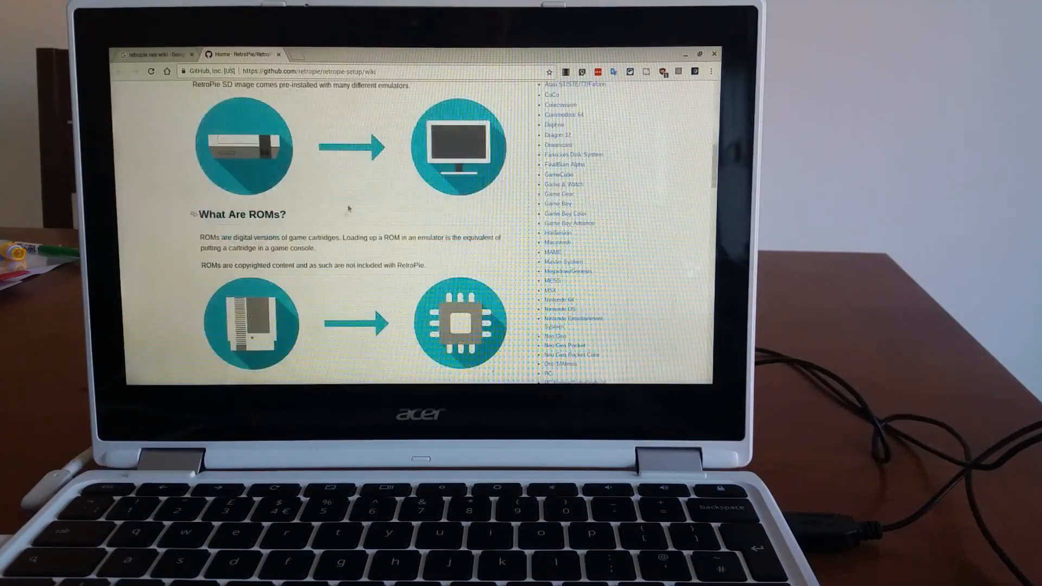
scroll("down", 3)
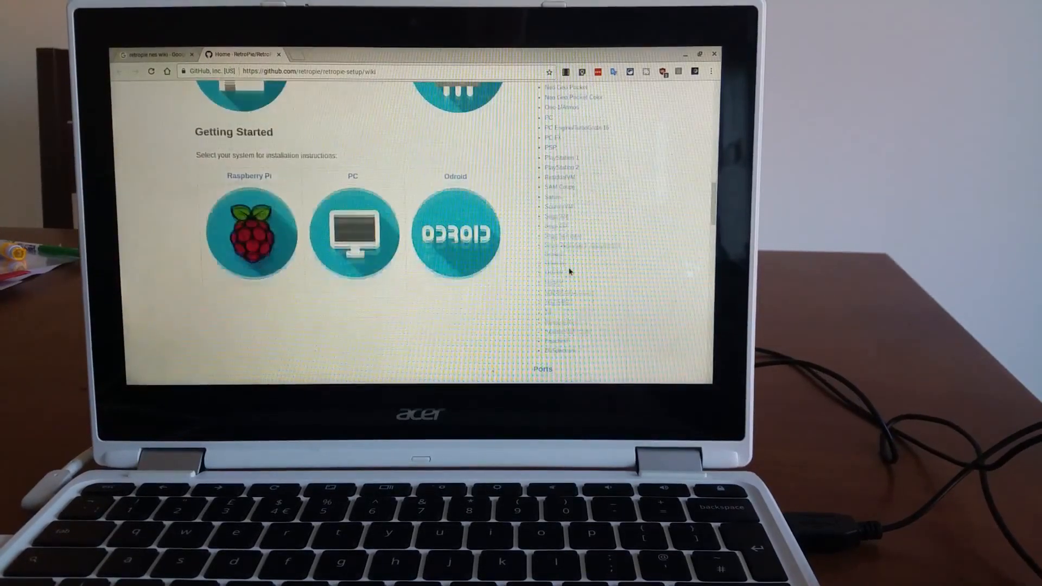
scroll("up", 3)
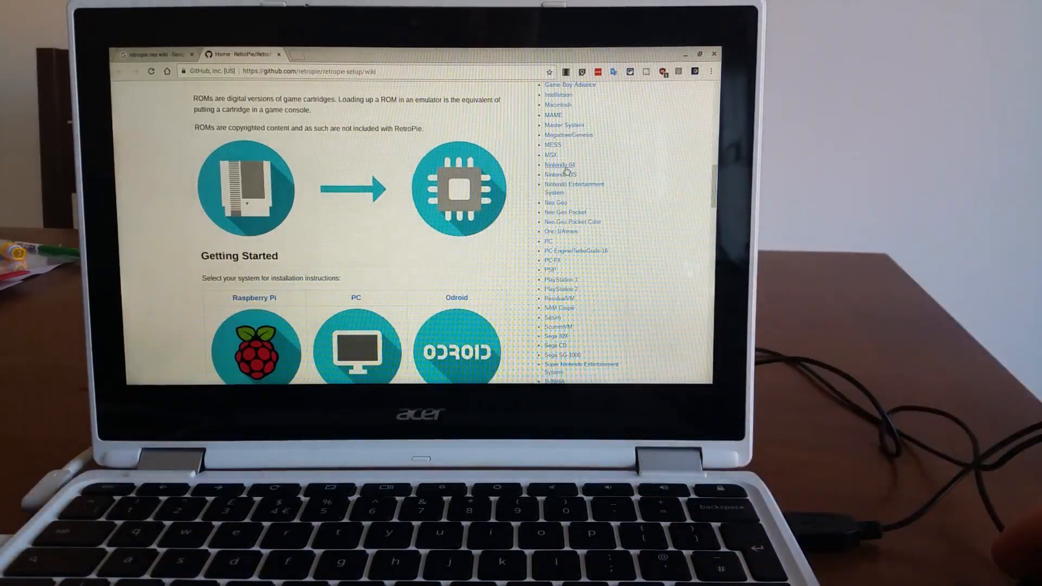
Open the wiki's Nintendo Entertainment System page from the sidebar
left_click(573, 183)
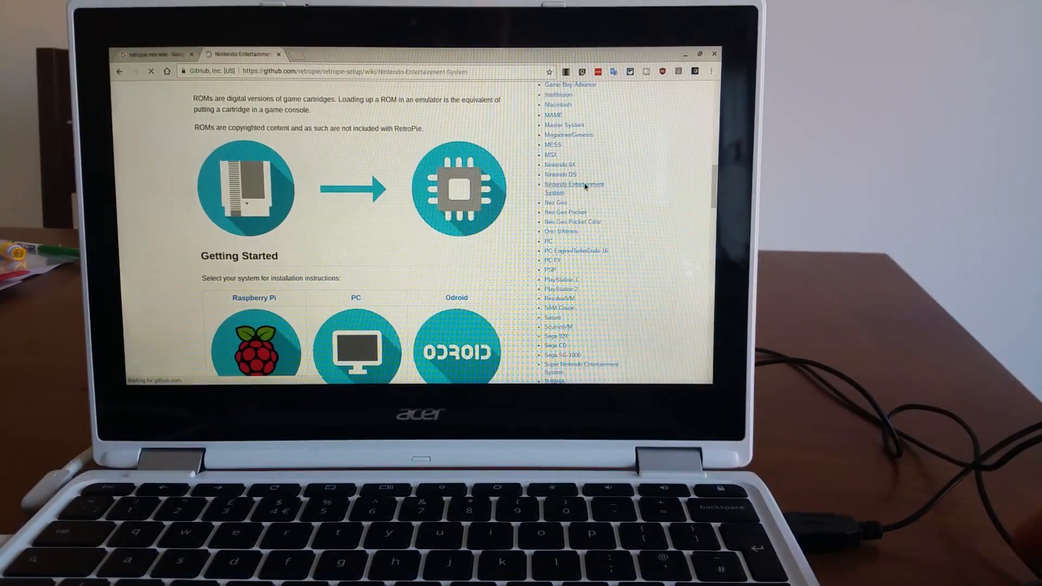
left_click(574, 184)
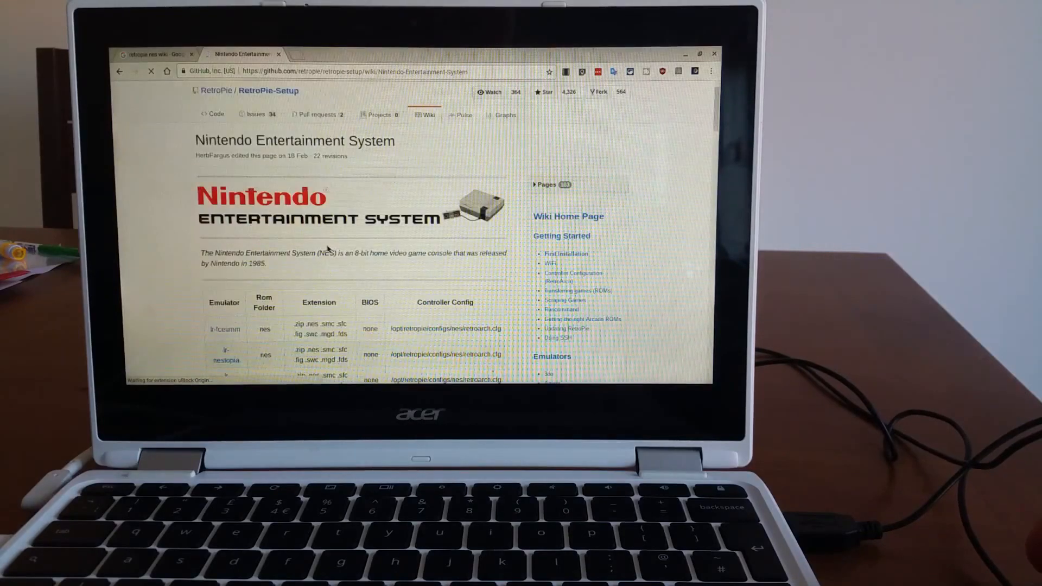
scroll("down", 3)
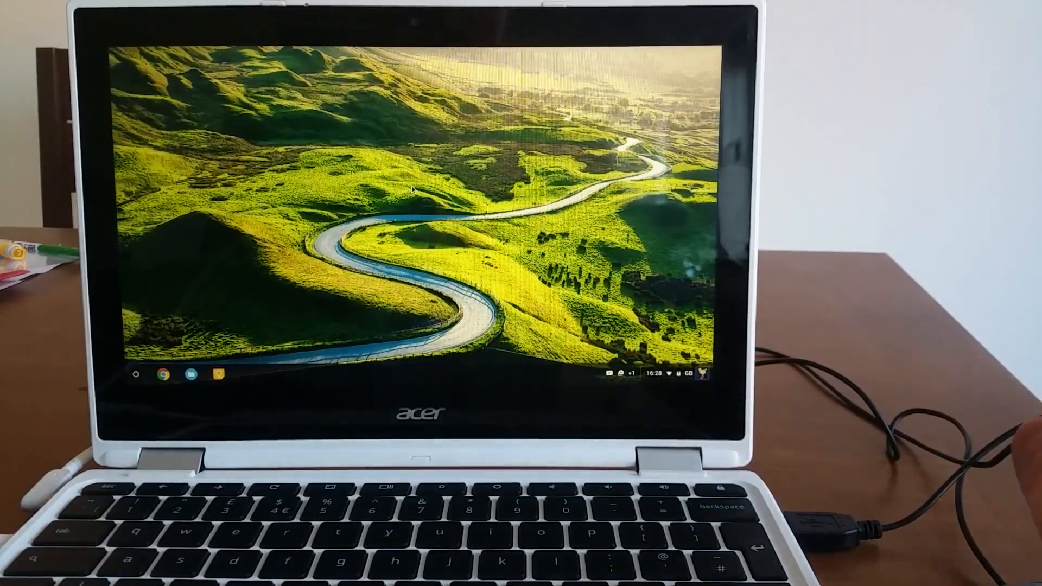
mouse_move(229, 211)
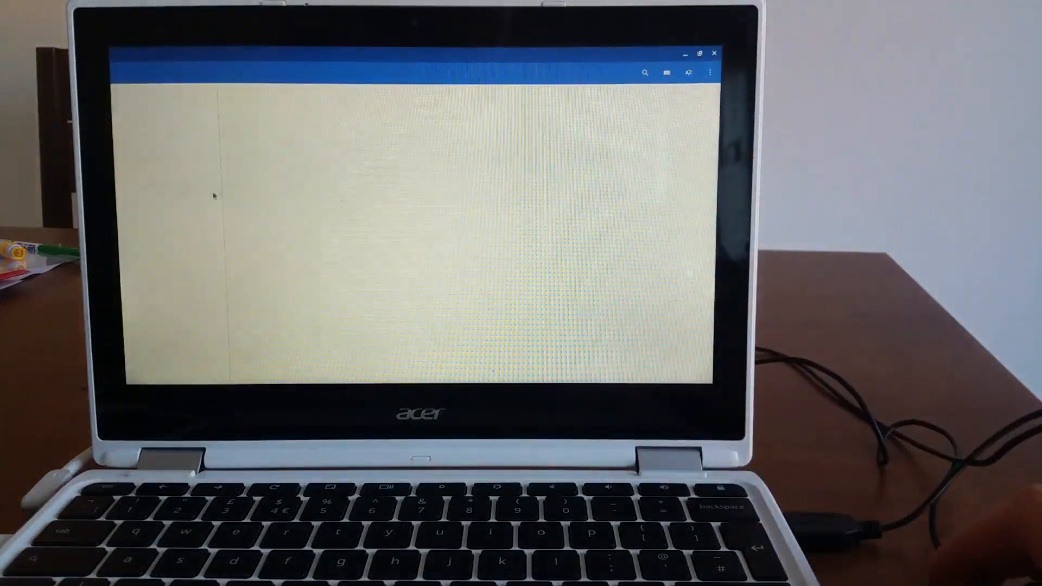
View the two ROM zips in Downloads, then search apps for 'es fi'
left_click(154, 186)
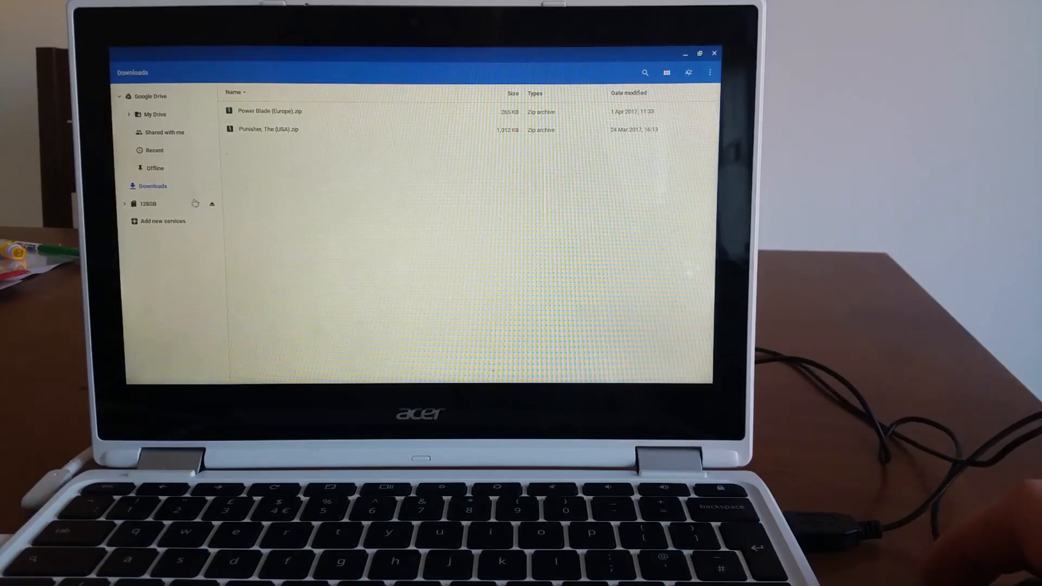
mouse_move(256, 171)
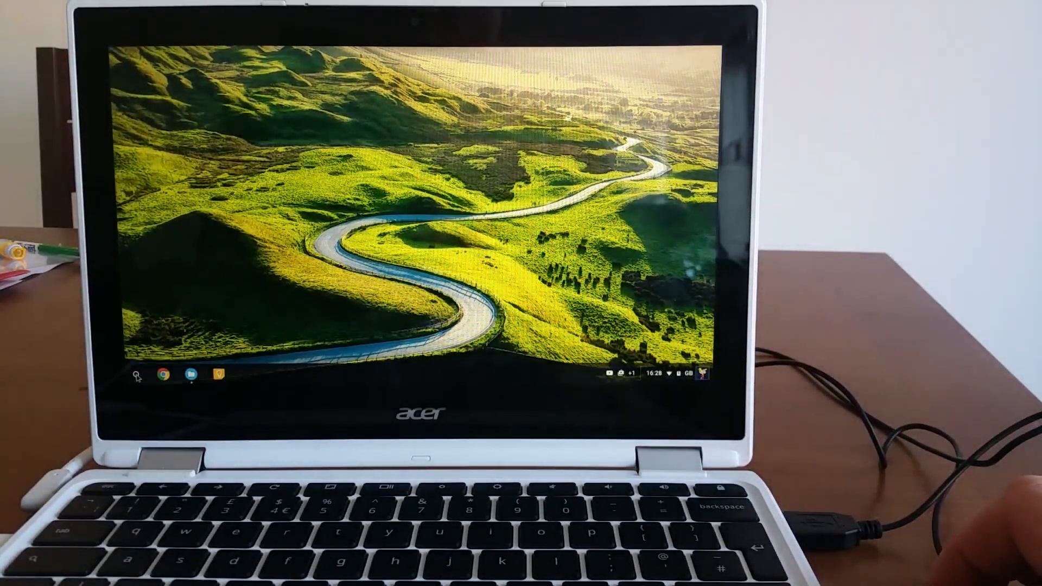
left_click(135, 374)
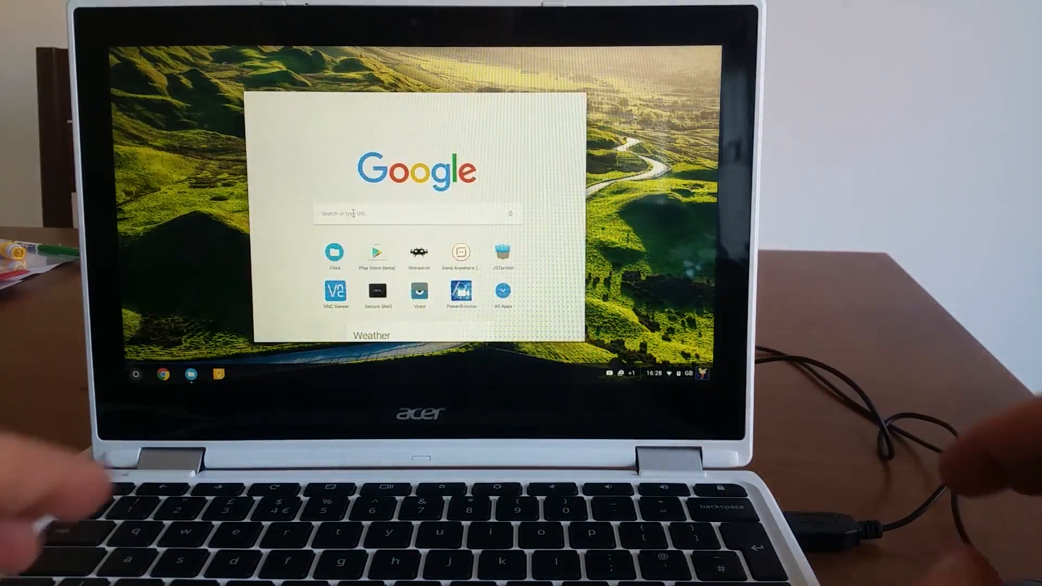
type("es fi")
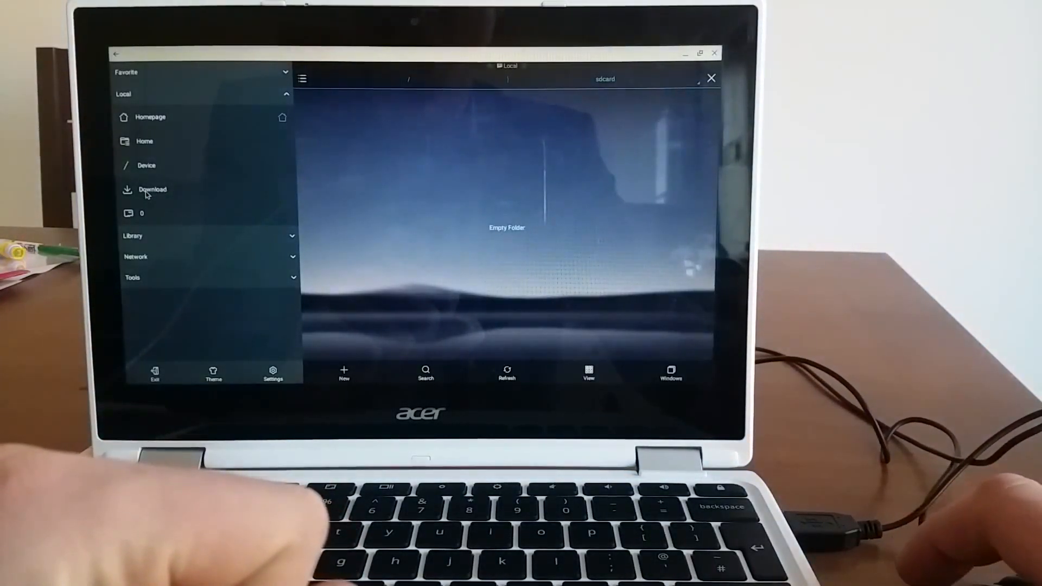
Open the Download folder in ES File Explorer
left_click(152, 189)
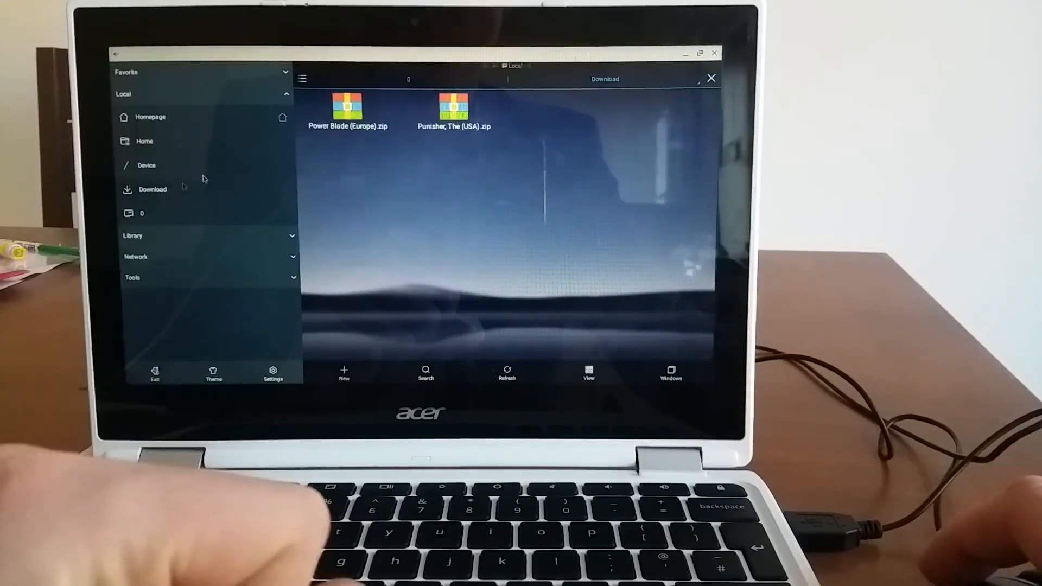
mouse_move(429, 191)
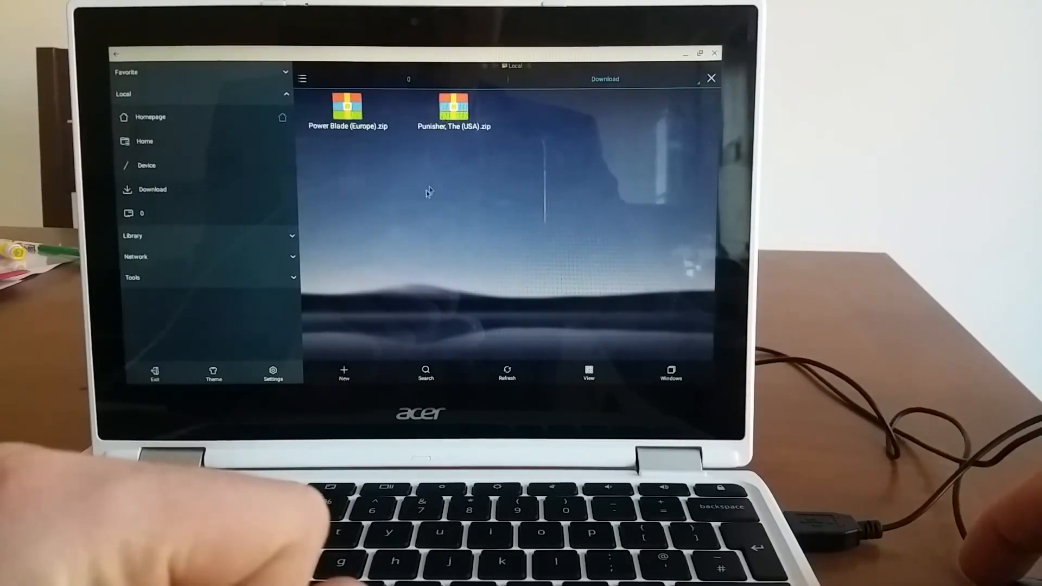
mouse_move(314, 178)
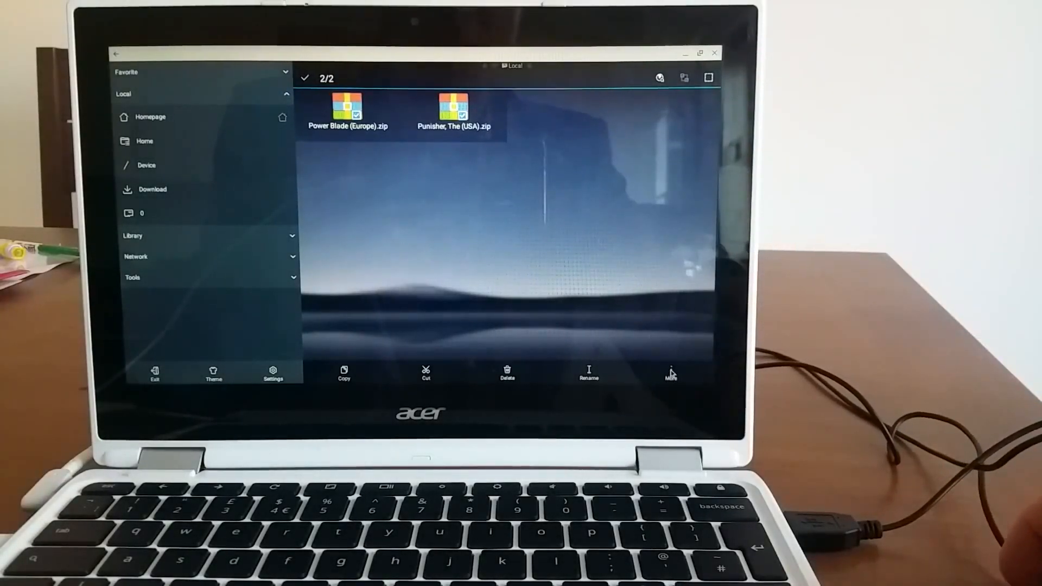
Move both ROM zips into /storage/emulated/0/RetroArch/Roms
left_click(670, 373)
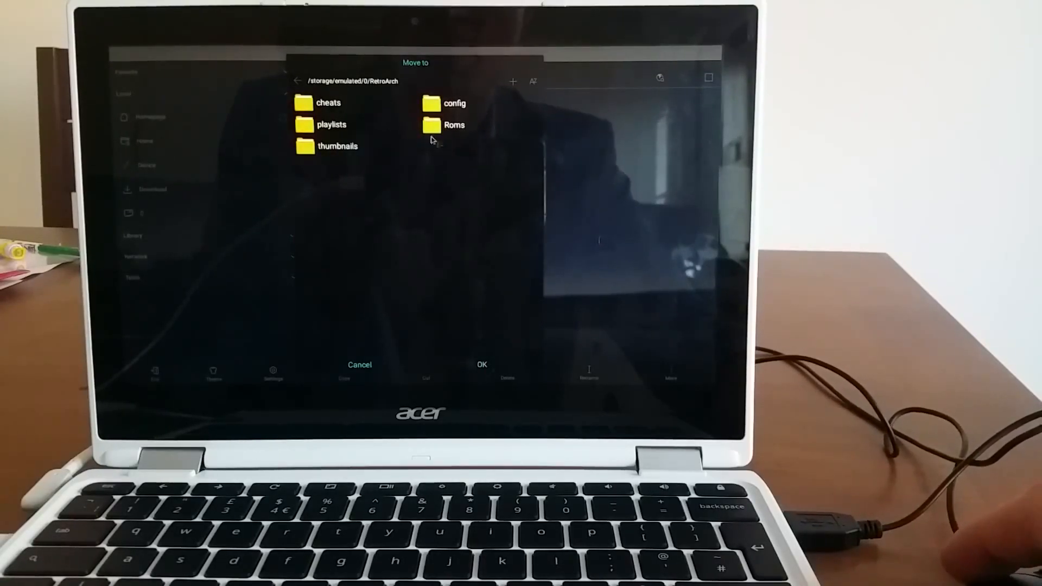
mouse_move(491, 98)
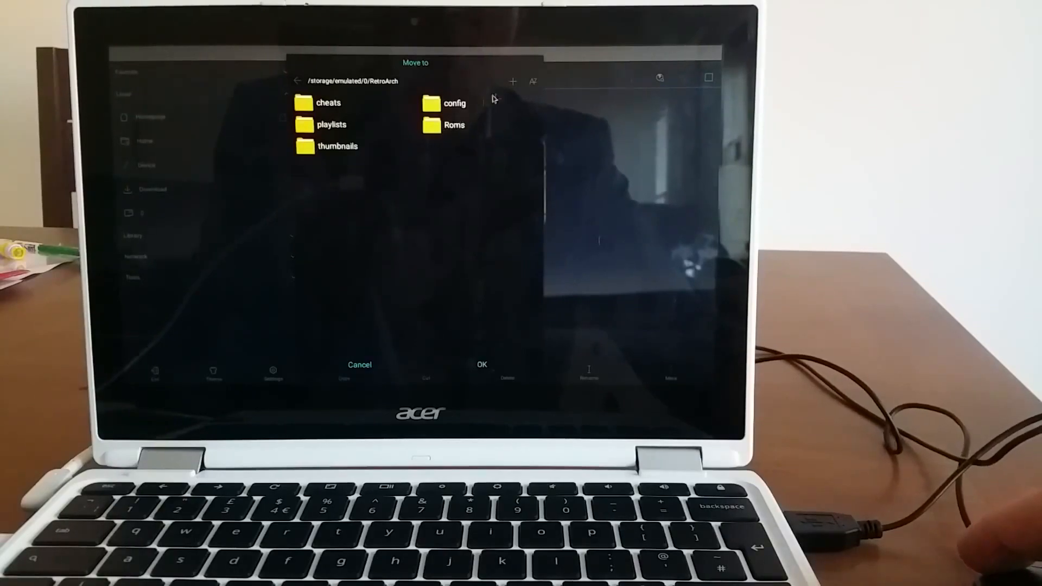
left_click(511, 81)
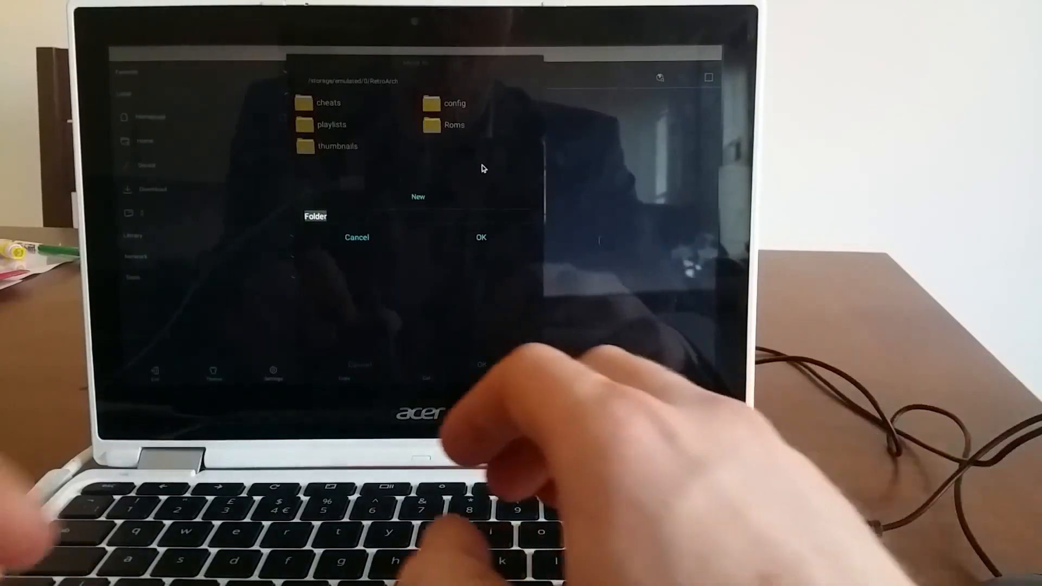
type("asjf;sjfsad")
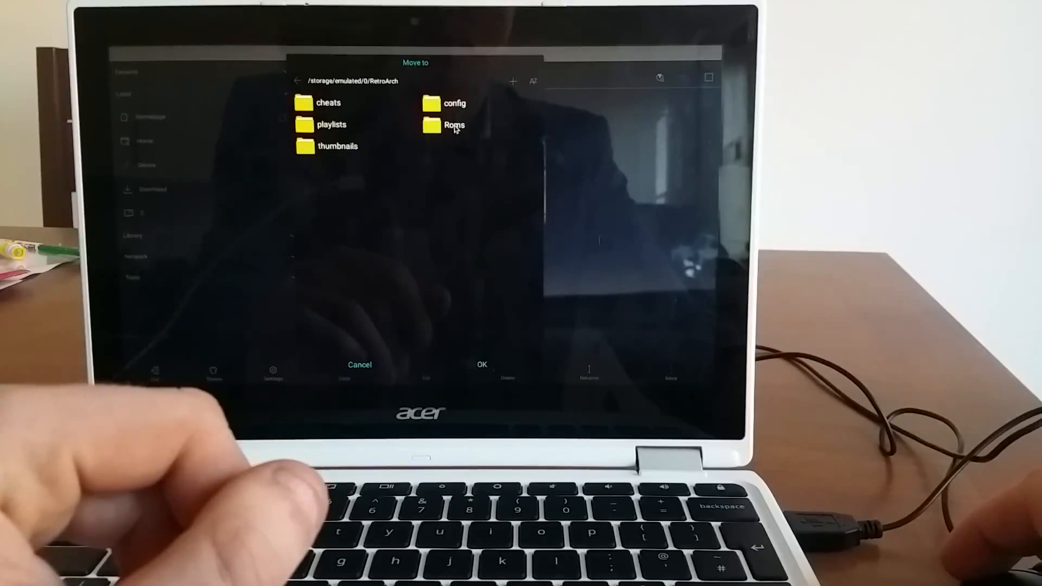
double_click(453, 125)
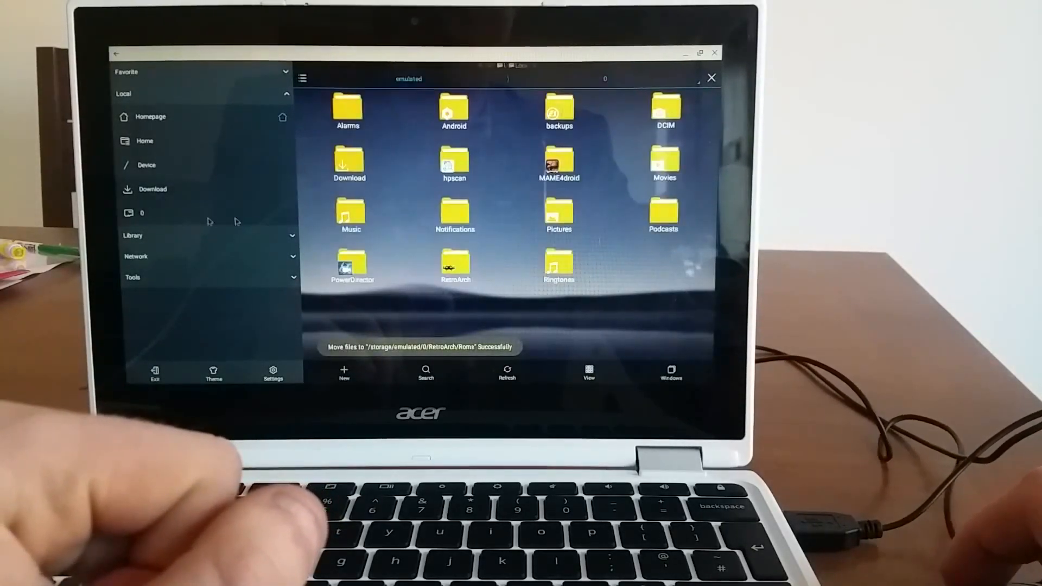
Open the RetroArch folder in ES File Explorer and browse its contents
double_click(455, 265)
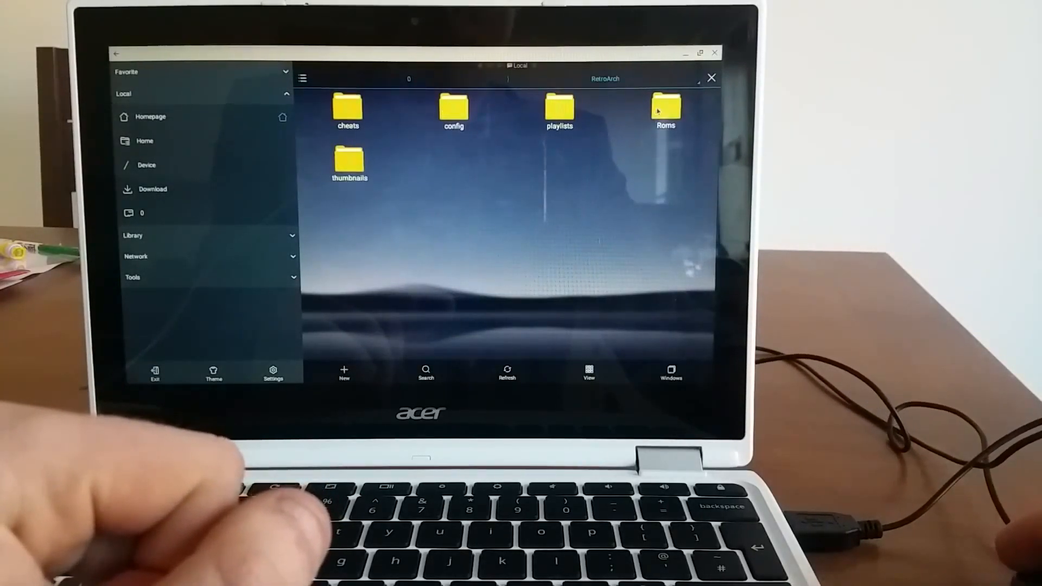
double_click(666, 110)
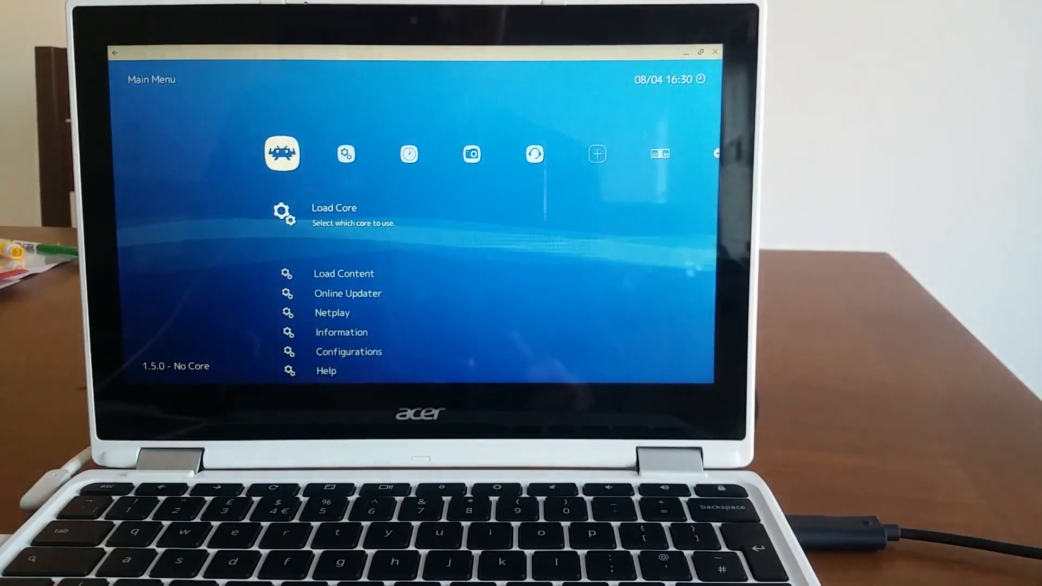
Navigate from the Main Menu to Online Updater
key("right")
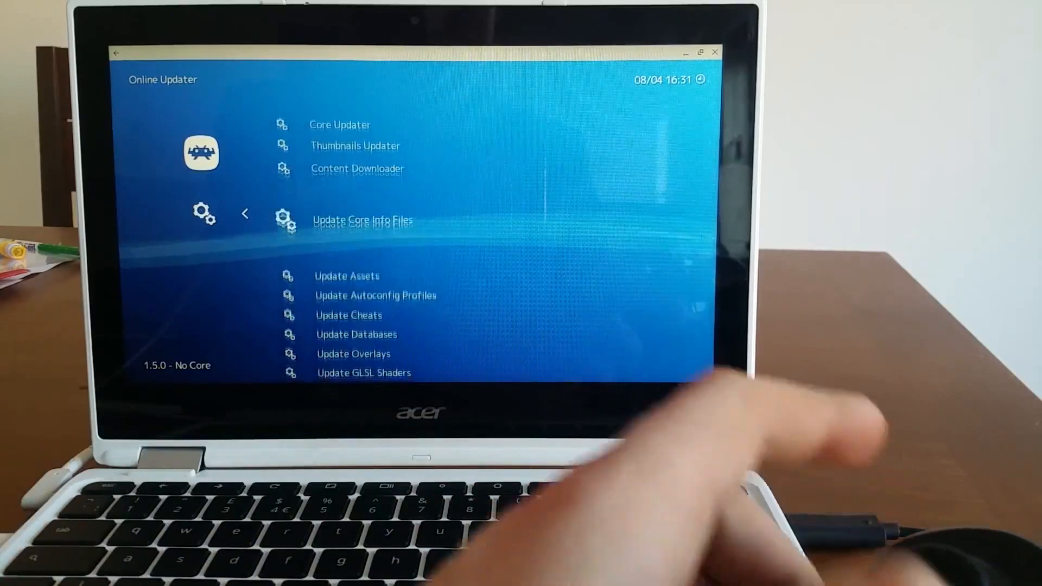
Run Update Core Info Files, Update Autoconfig Profiles and Update Databases
left_click(362, 214)
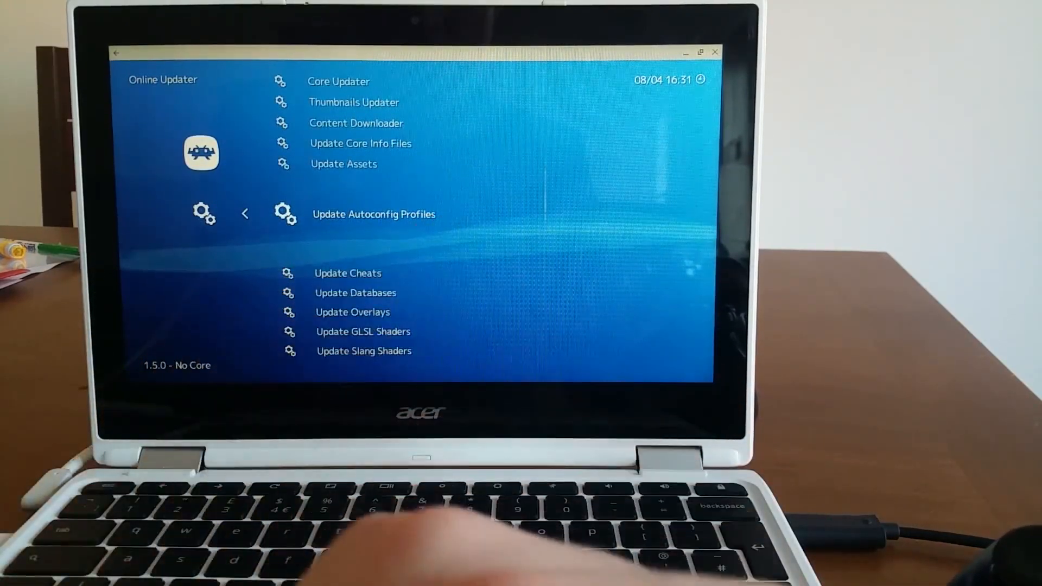
left_click(374, 214)
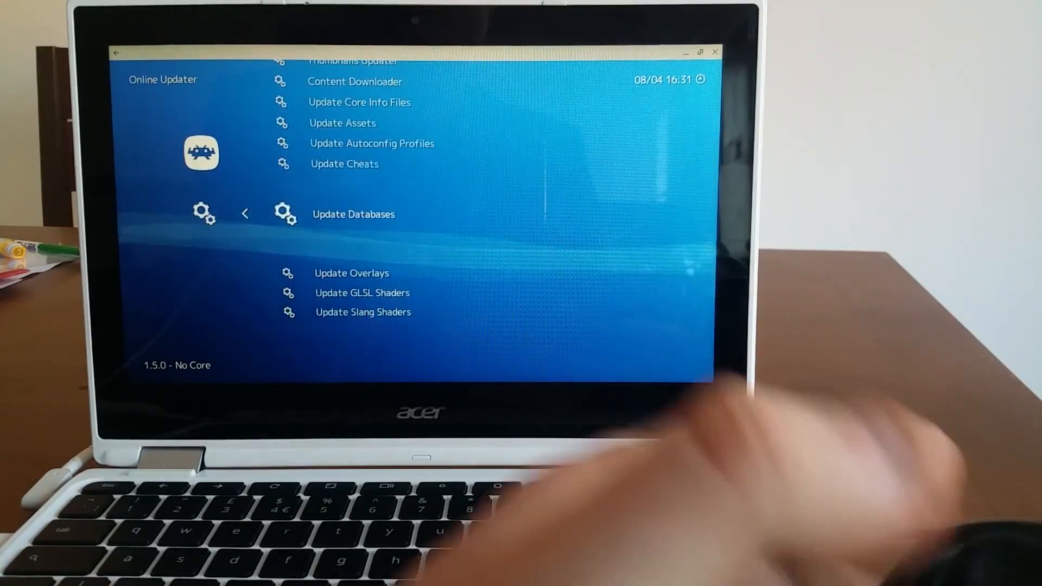
left_click(353, 214)
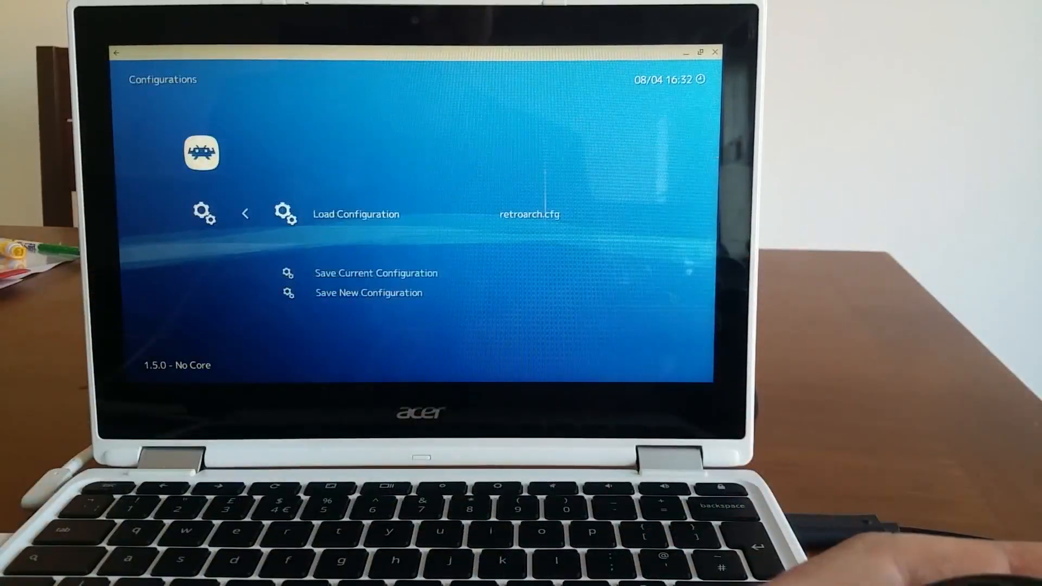
Open Import Content's Scan Directory to browse the device storage folders
left_click(368, 292)
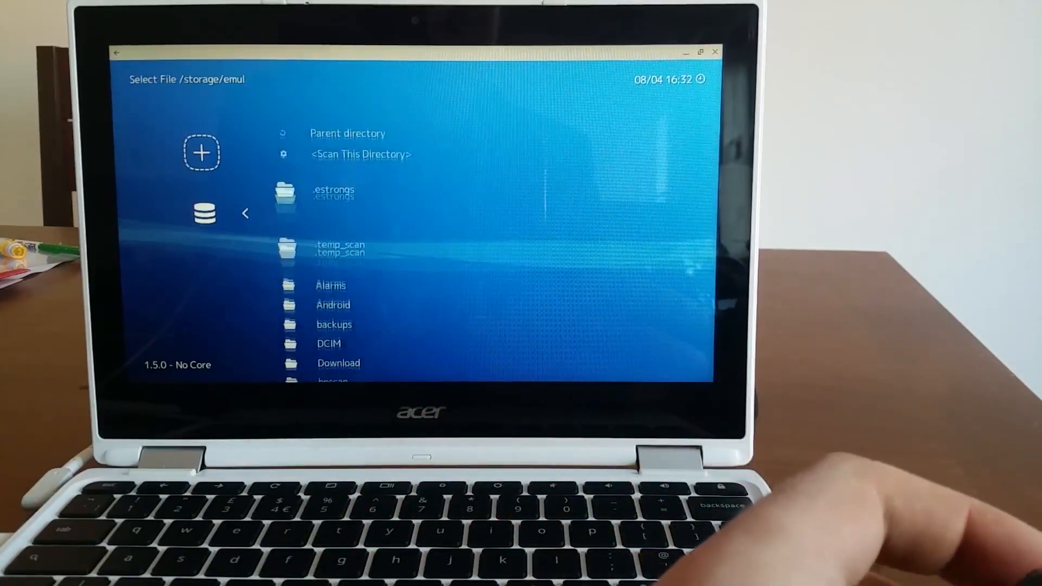
Scroll to the RetroArch folder on storage, open it, and highlight Settings' Directory option
scroll("down", 3)
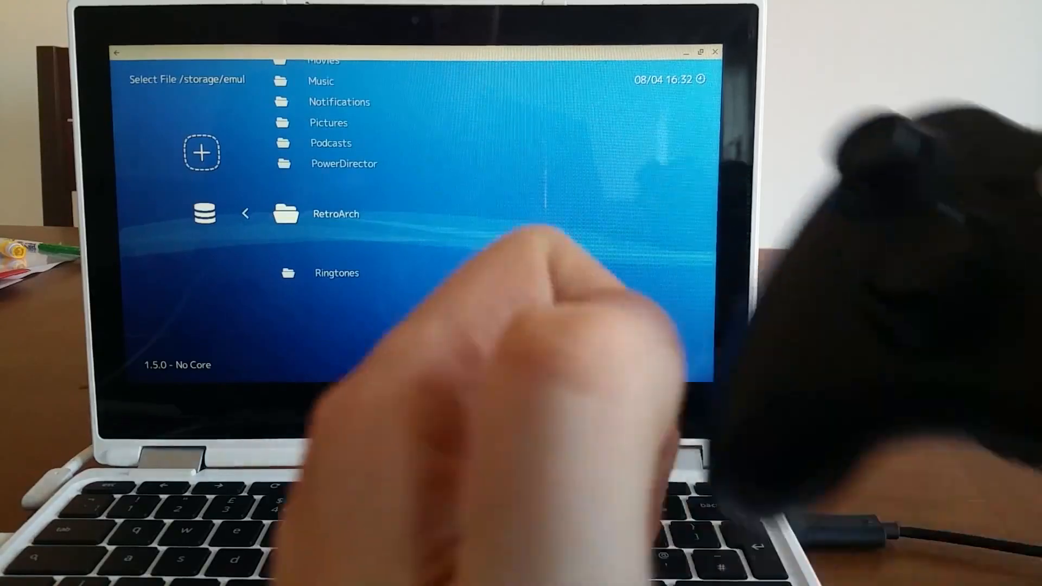
left_click(335, 213)
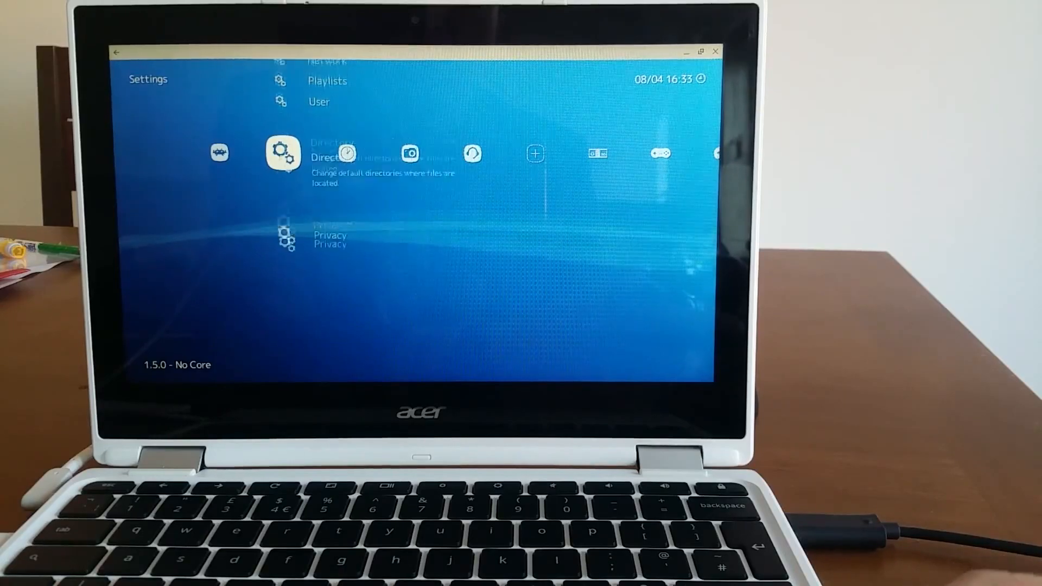
Pick the directory and open the Sega - Mega Drive - Genesis playlist game entry
left_click(282, 154)
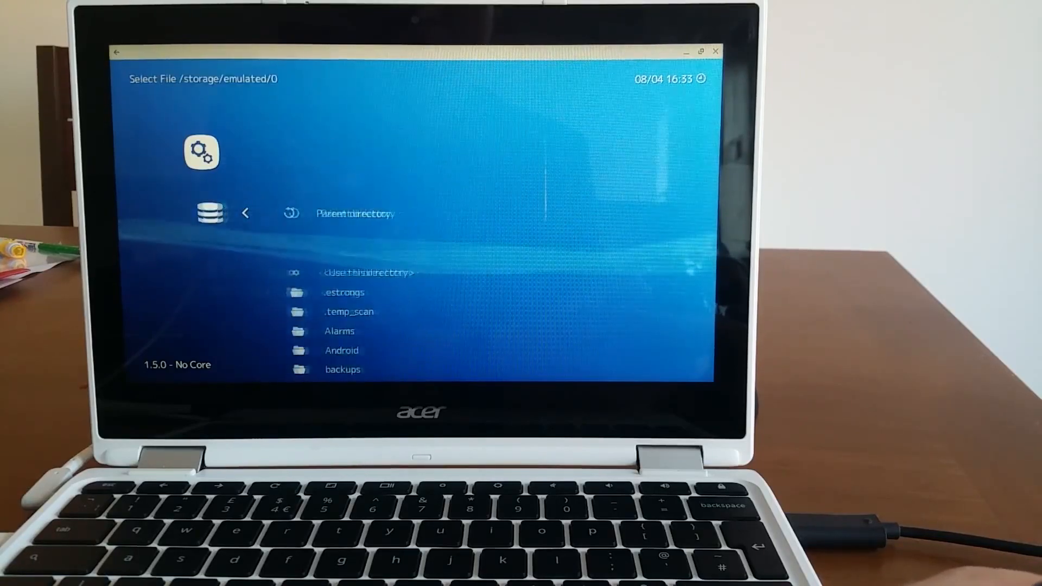
scroll("down", 3)
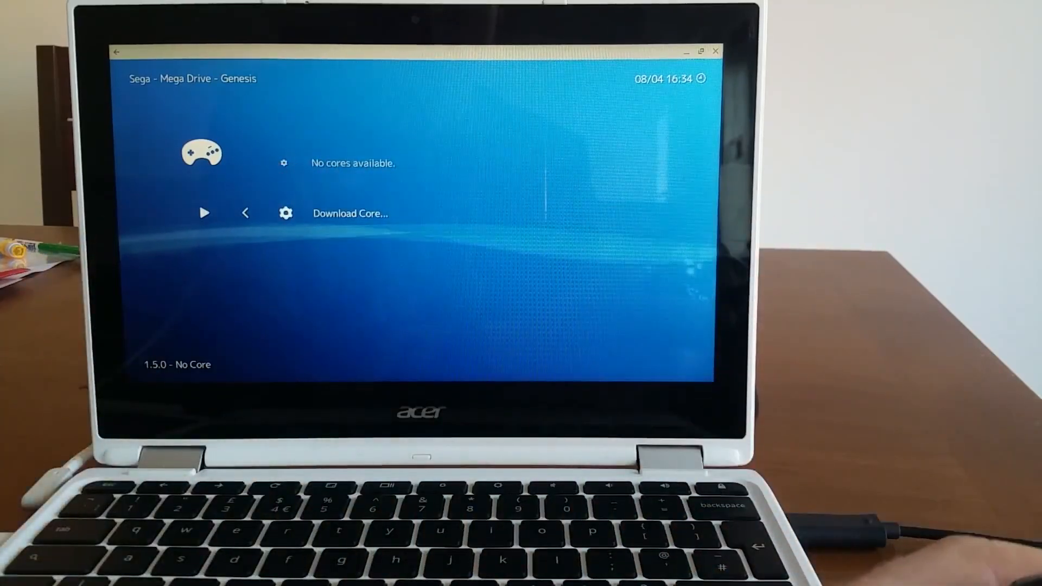
Download the Sega MS/GG/MD/CD (Genesis Plus GX) core from the downloadable cores list
left_click(350, 213)
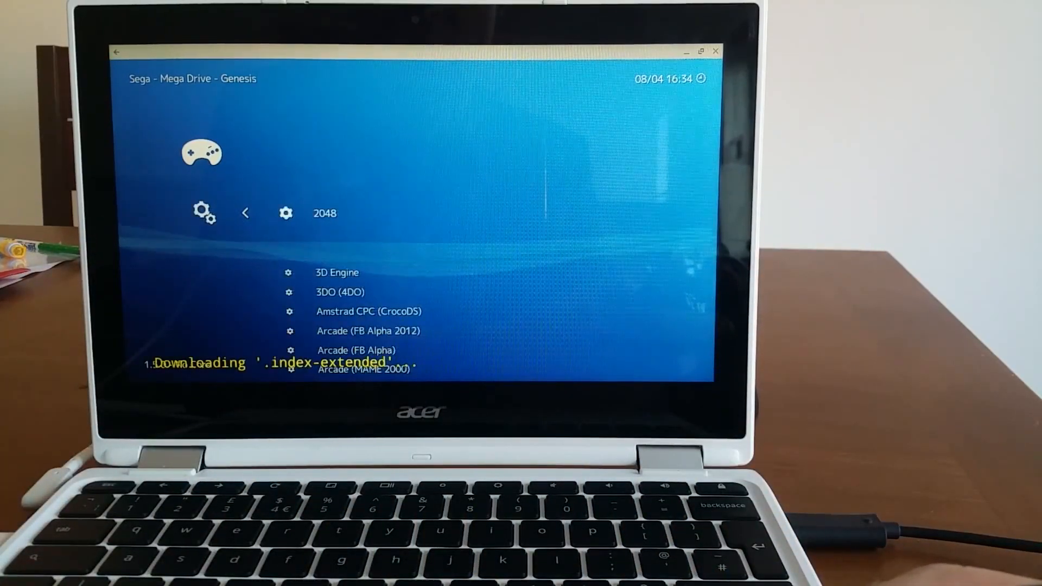
scroll("down", 3)
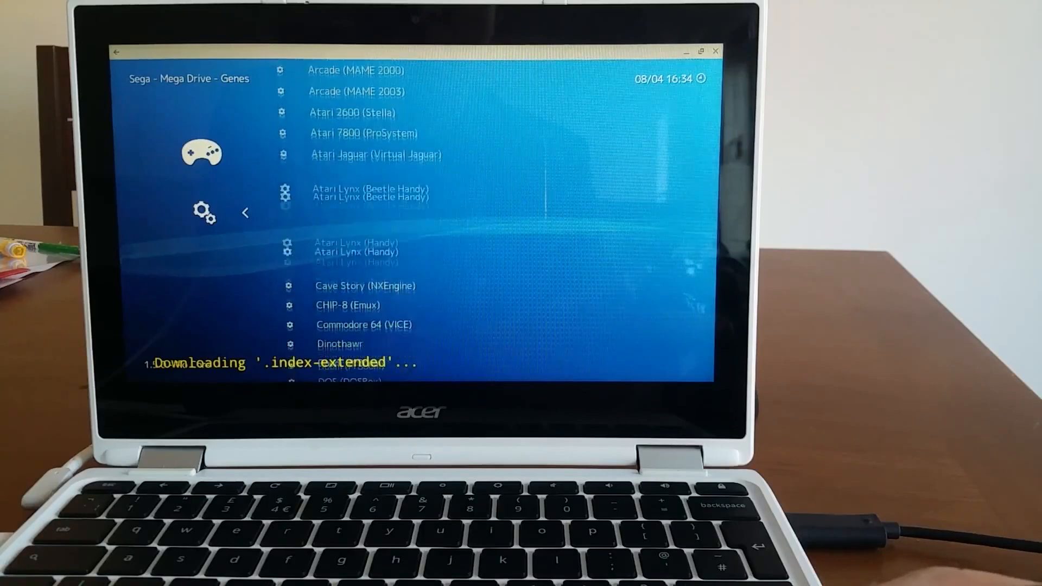
scroll("down", 3)
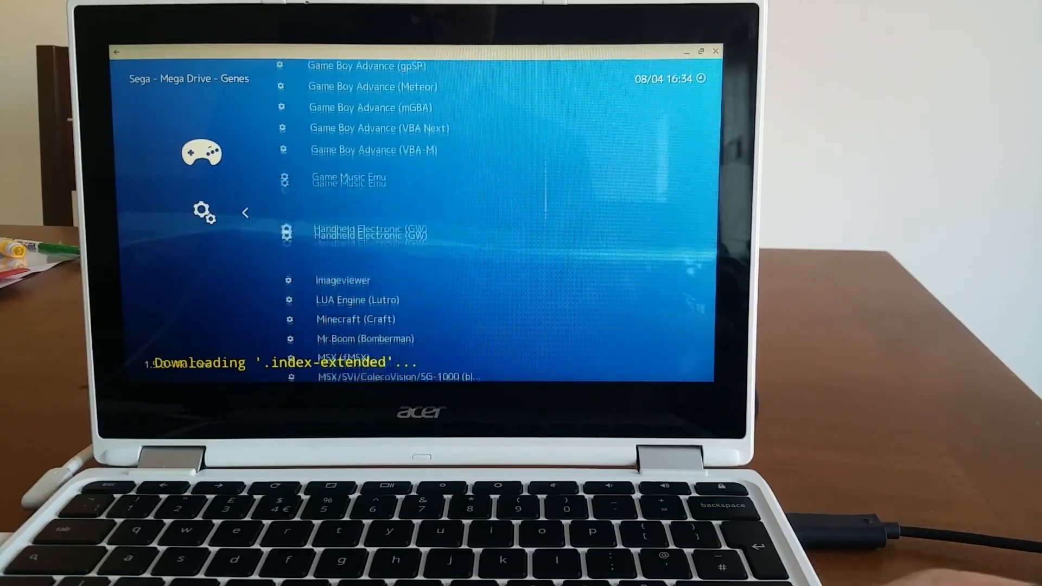
scroll("down", 3)
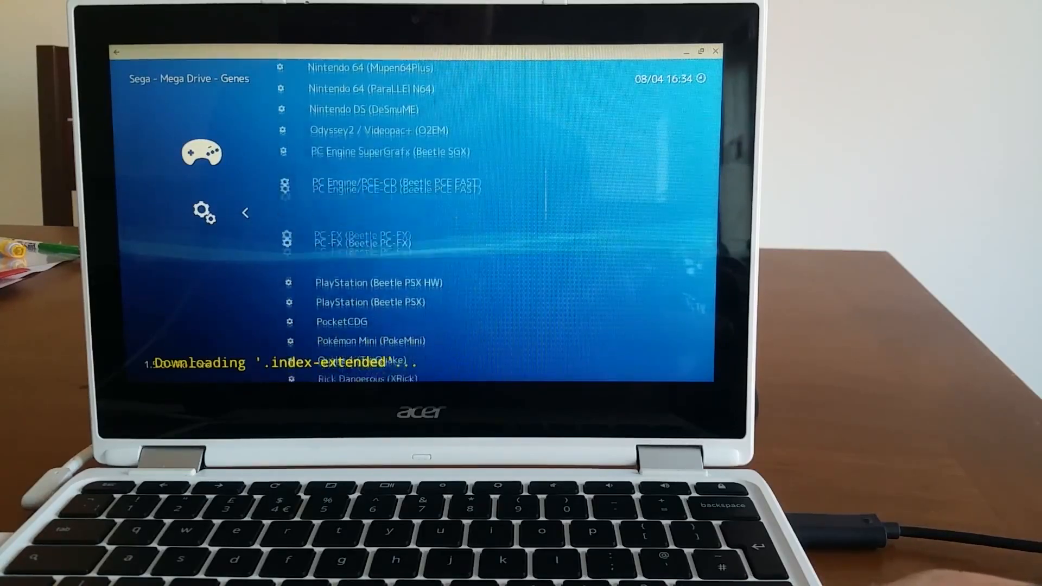
scroll("down", 3)
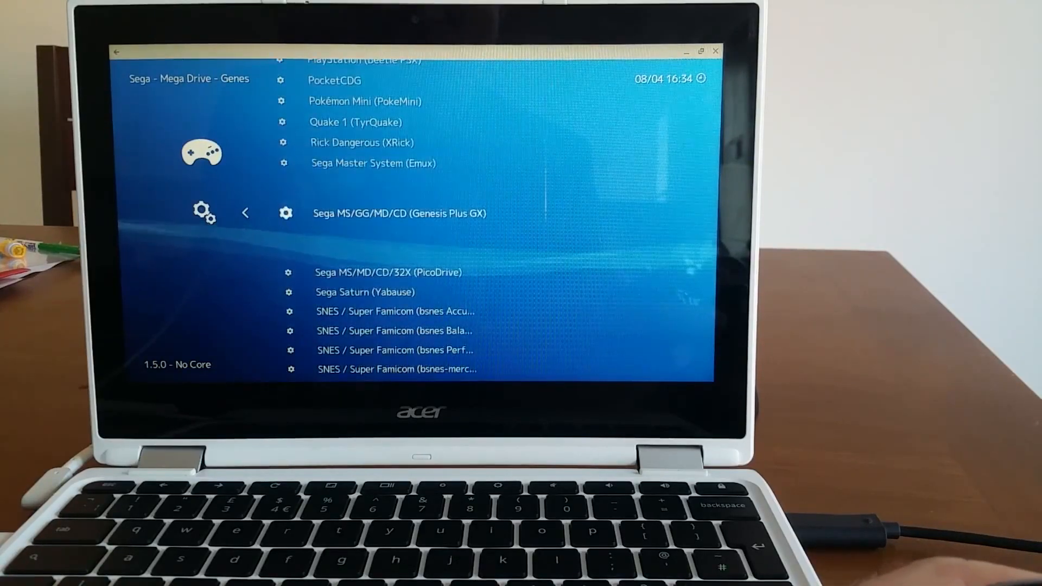
scroll("down", 3)
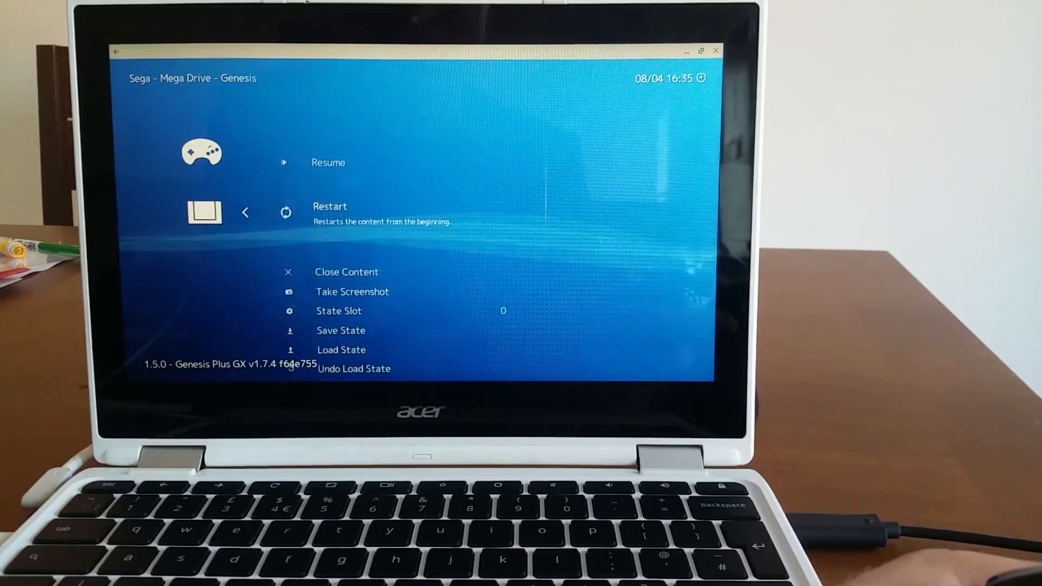
Scroll the Quick Menu to Controls and open the game's controller settings for users 1-4
scroll("down", 3)
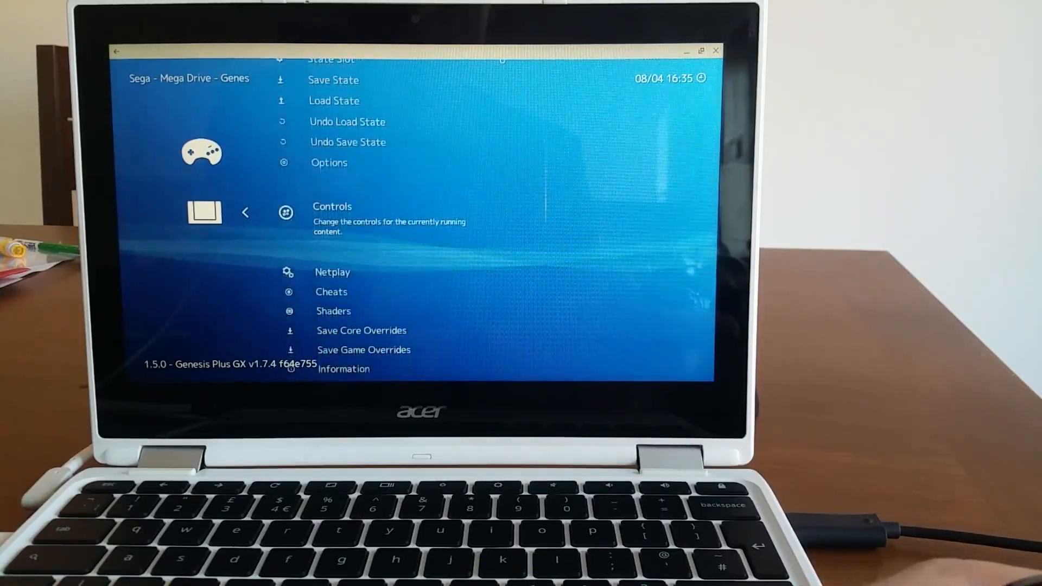
left_click(332, 206)
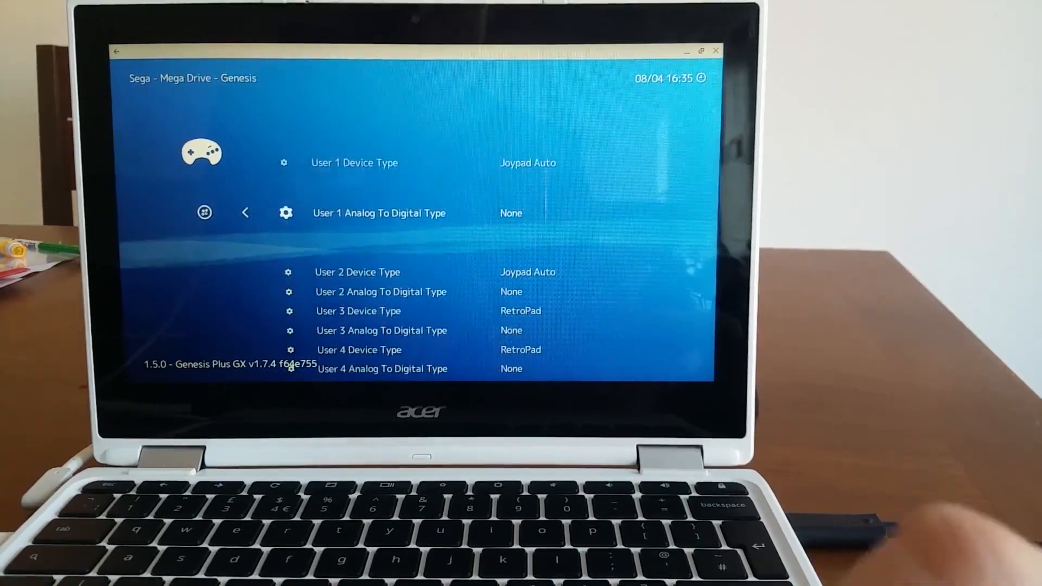